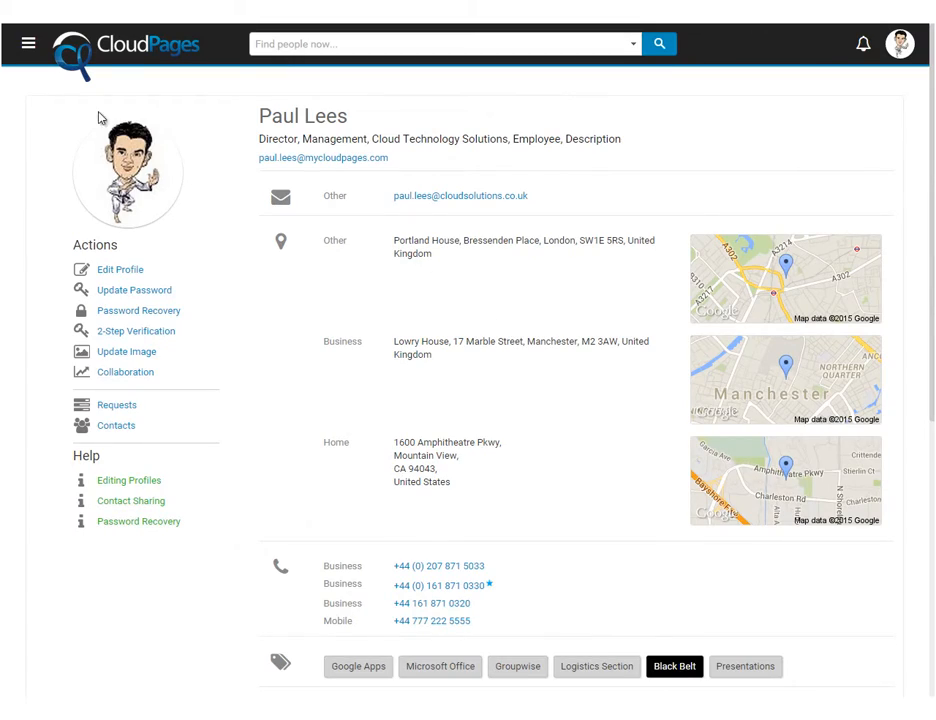
Step: Browse to the Cloud Technology Solutions organisation and show its configuration actions
click(28, 44)
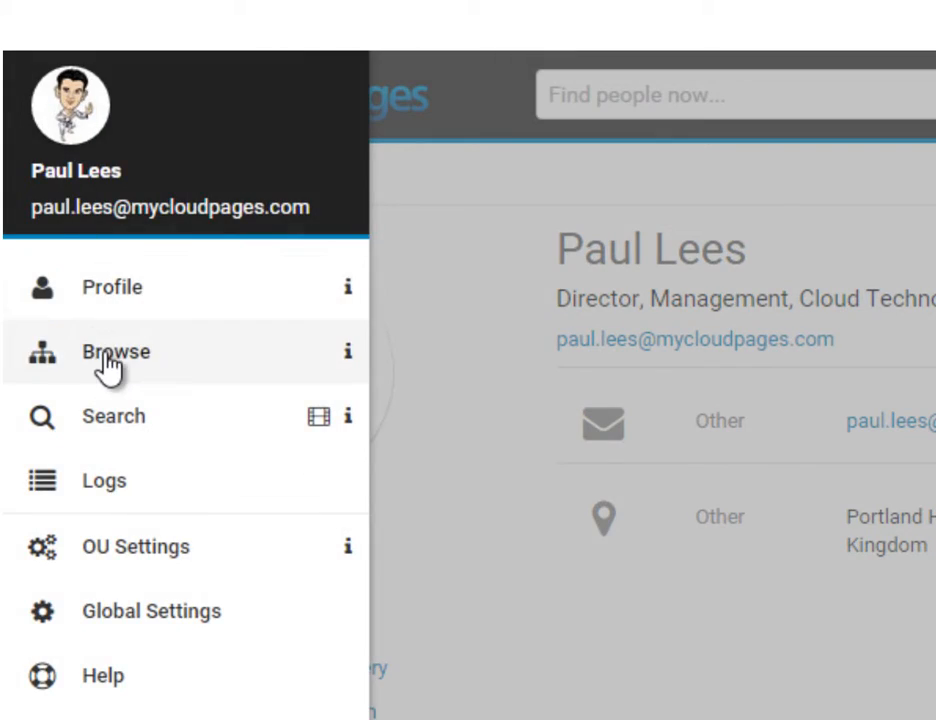
click(116, 352)
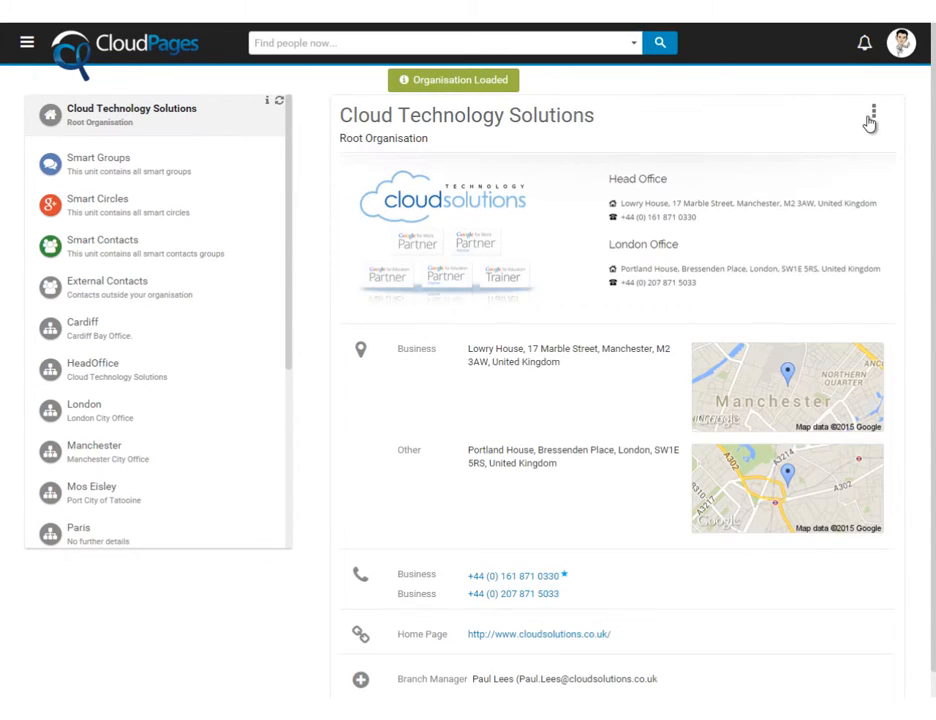
click(872, 110)
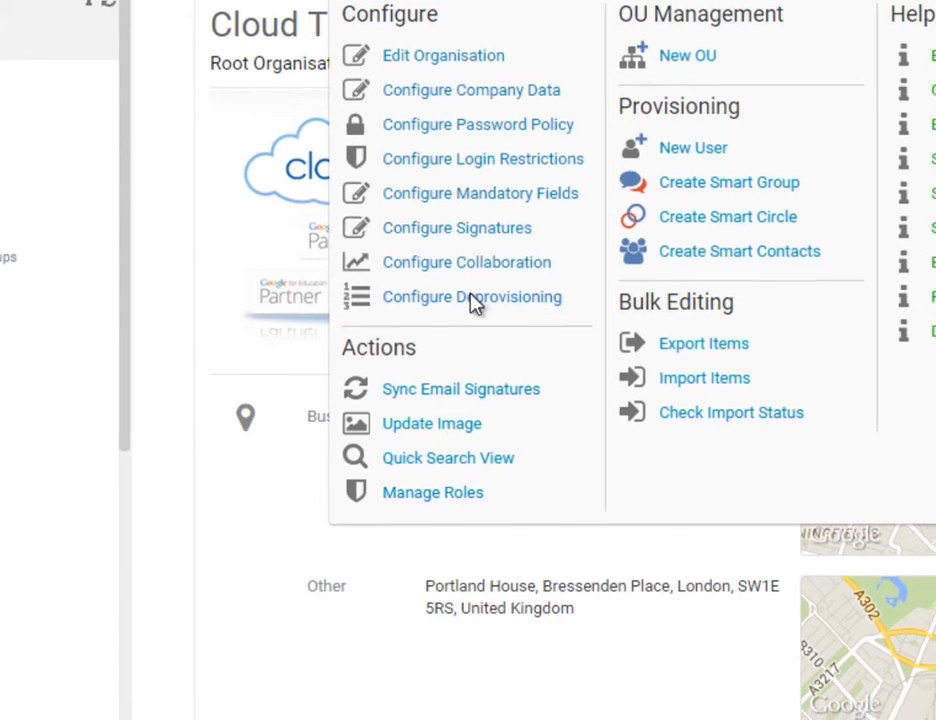
Step: In Configure Deprovisioning, set the executor to 'User's manager or specified'
click(472, 296)
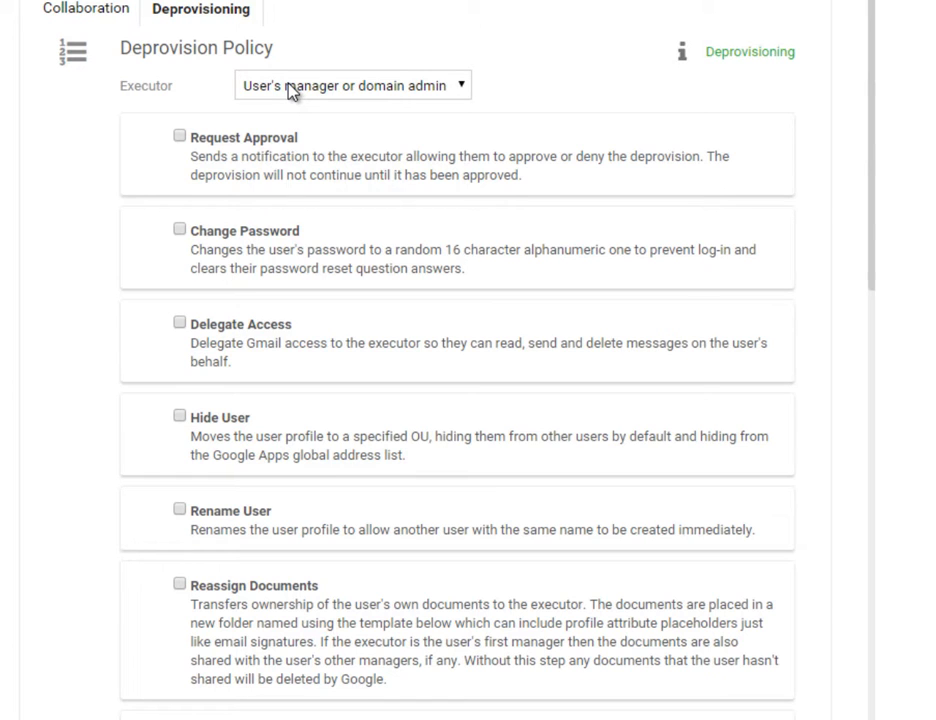
click(352, 84)
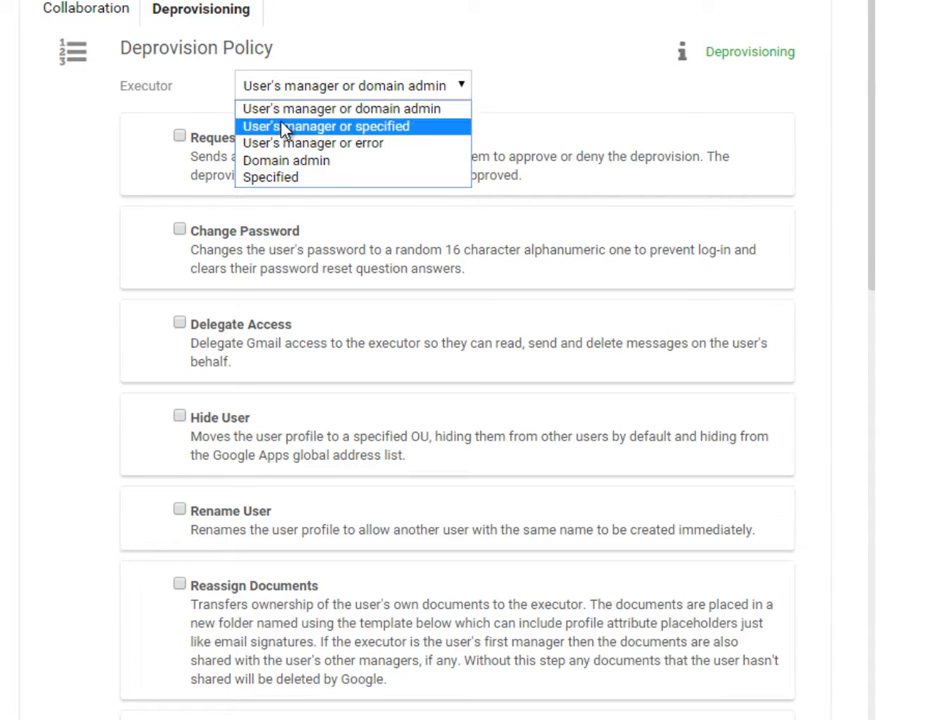
click(324, 126)
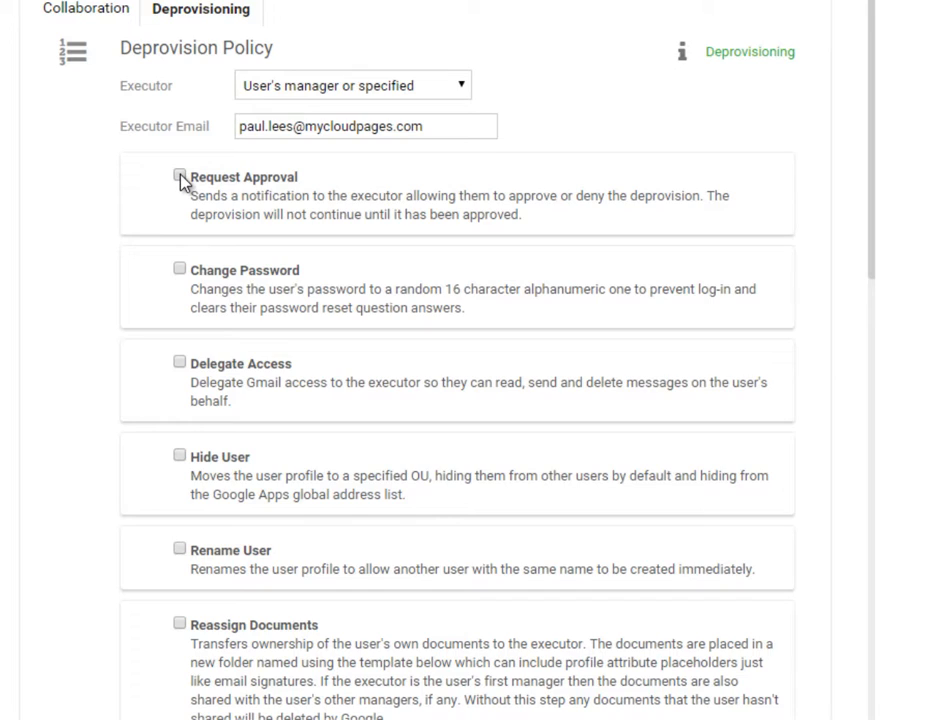
Step: Enable Request Approval, Change Password, Delegate Access and Hide User as deprovision steps
click(180, 176)
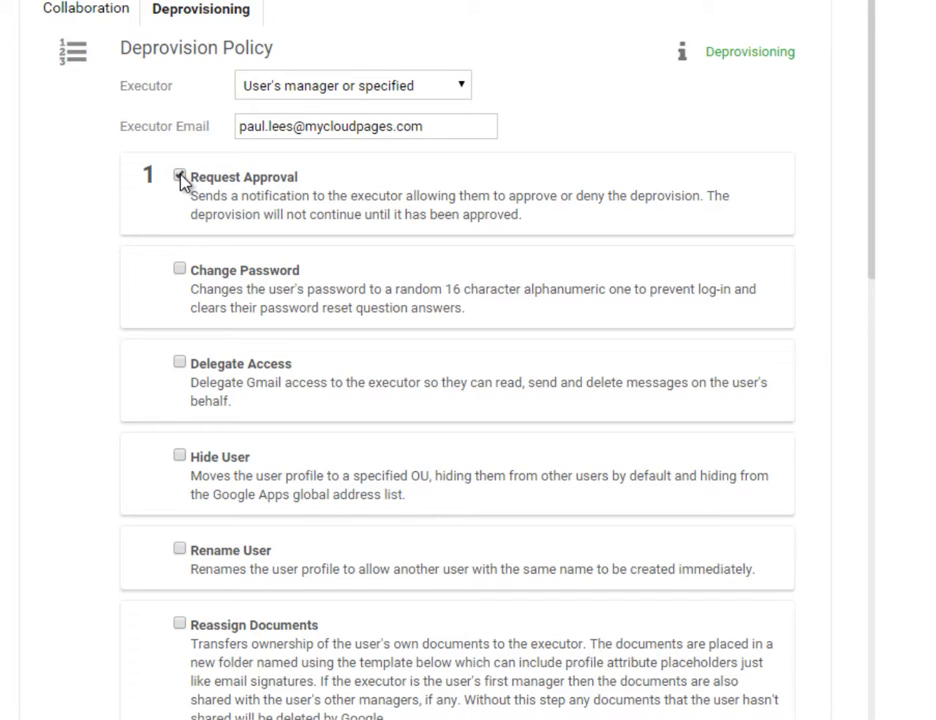
click(180, 176)
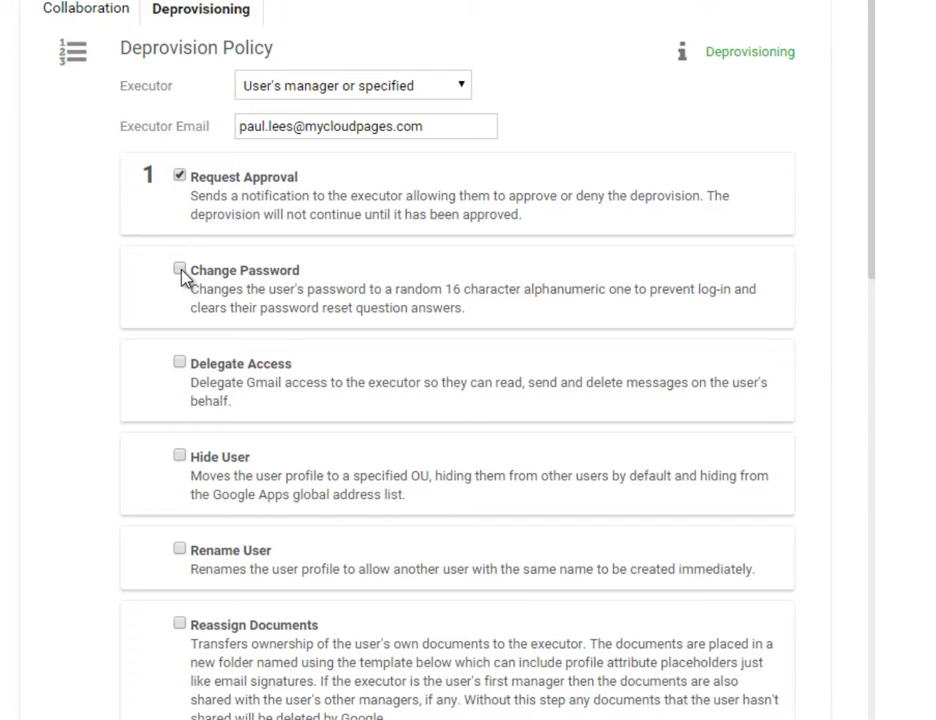
click(180, 270)
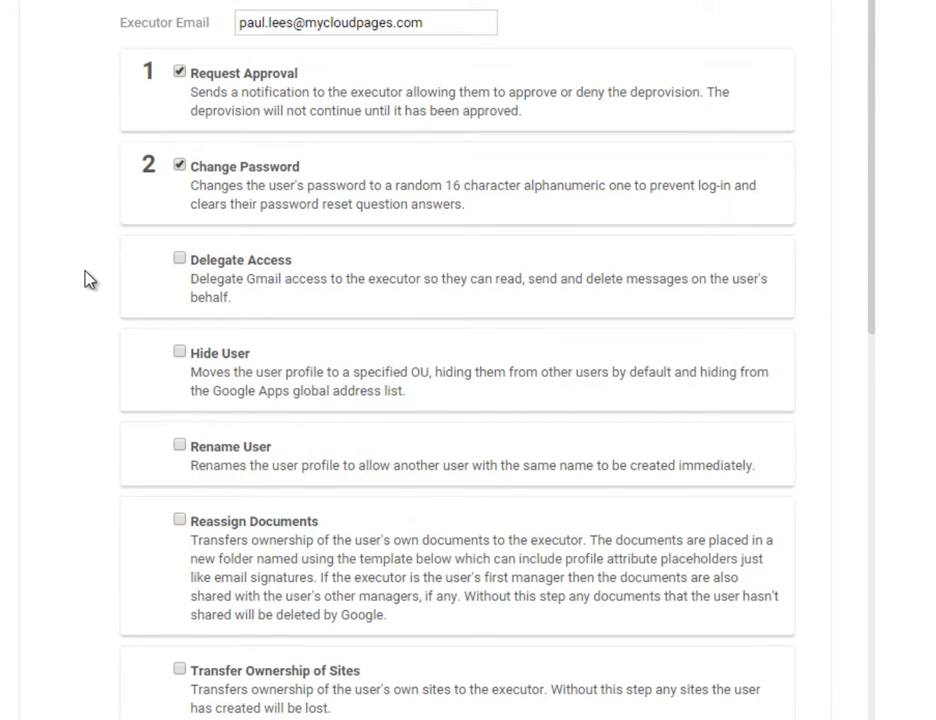
scroll(down, 3)
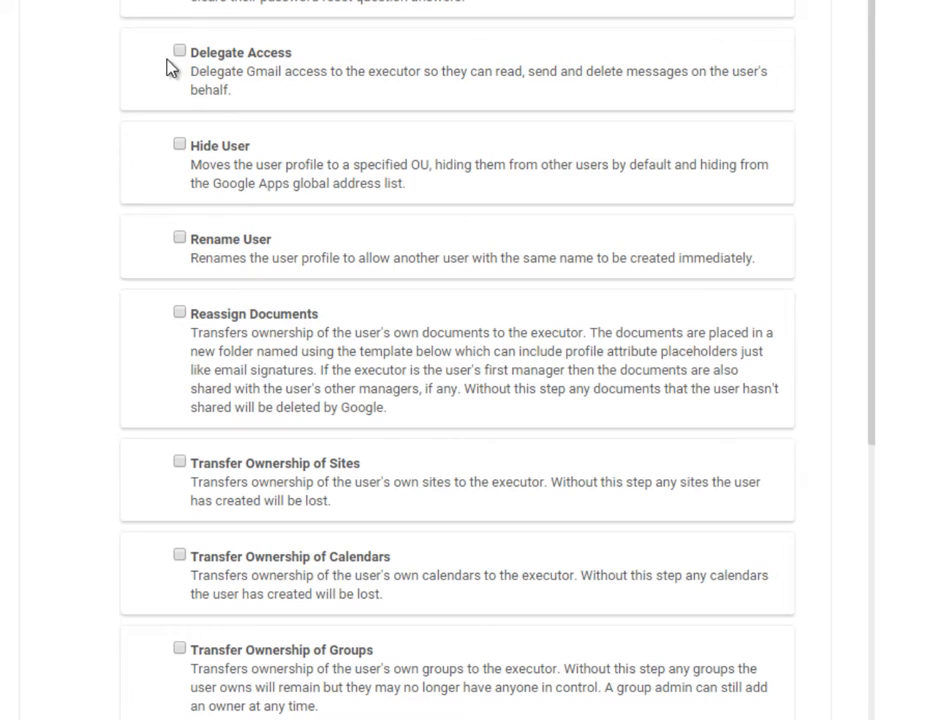
click(180, 50)
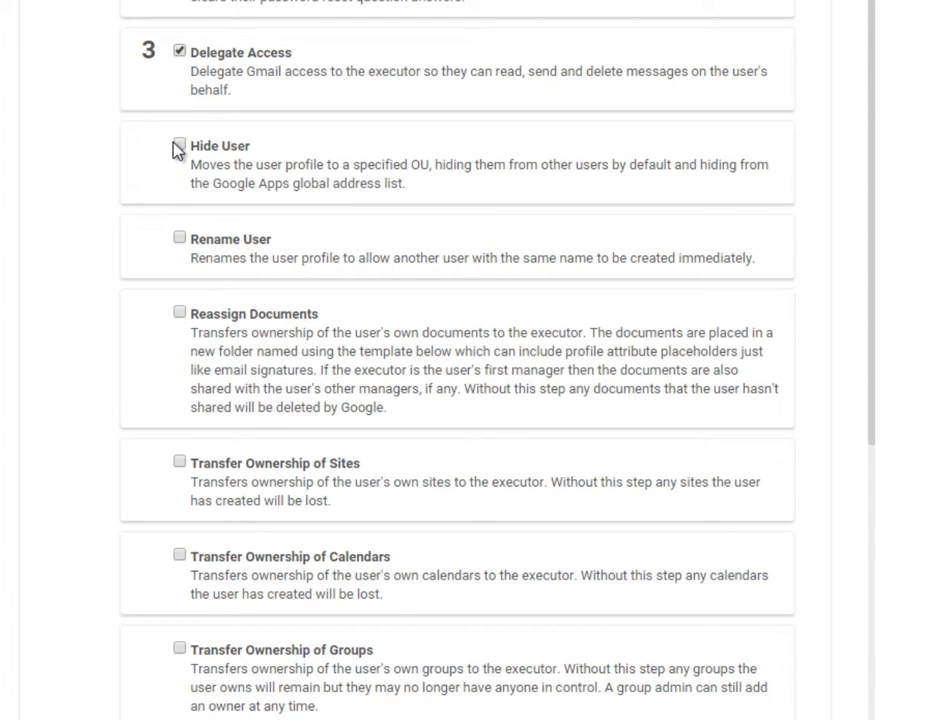
click(180, 144)
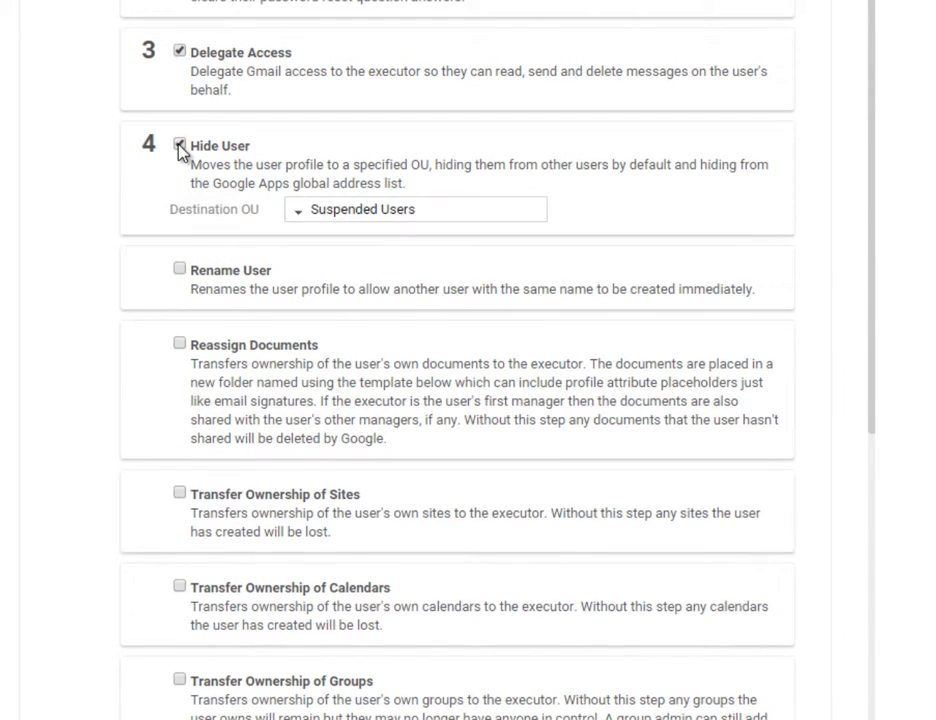
click(180, 144)
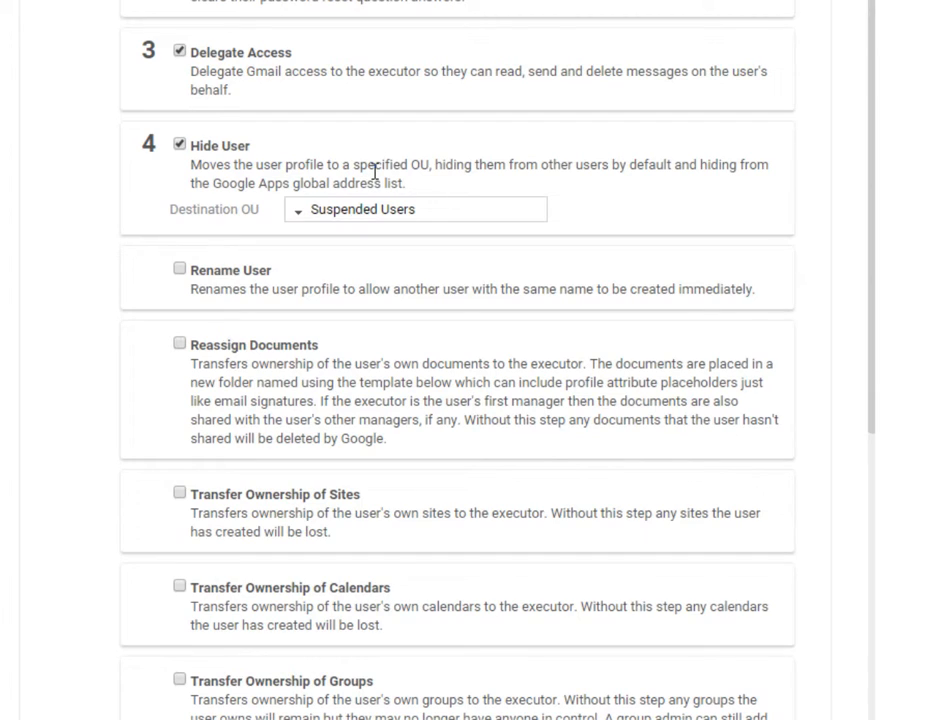
mouse_move(344, 188)
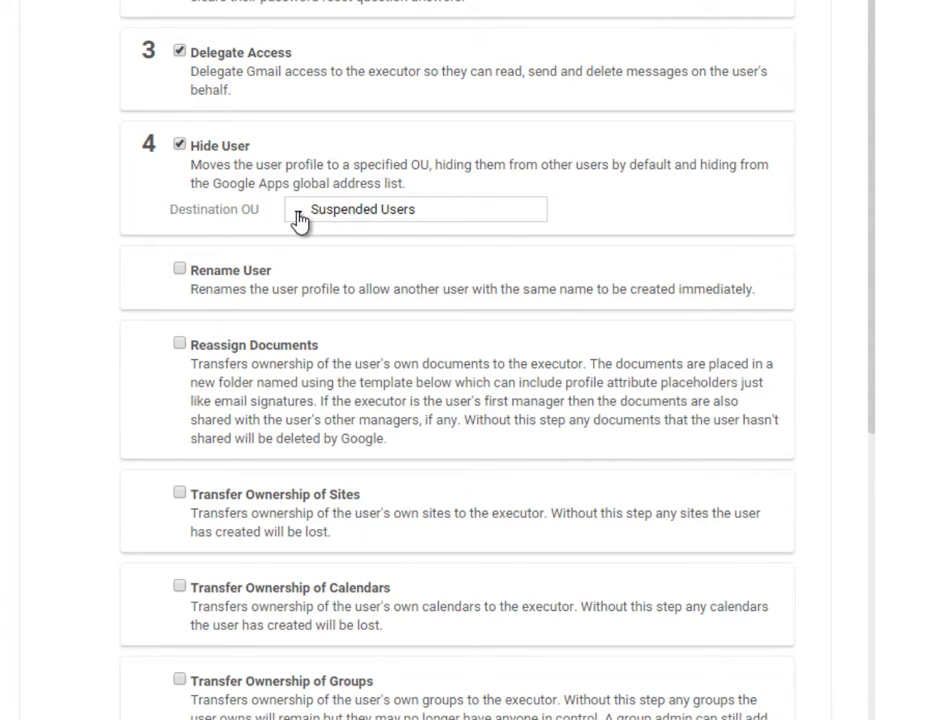
Step: Review the Destination OU list for Hide User, keeping Suspended Users
click(414, 210)
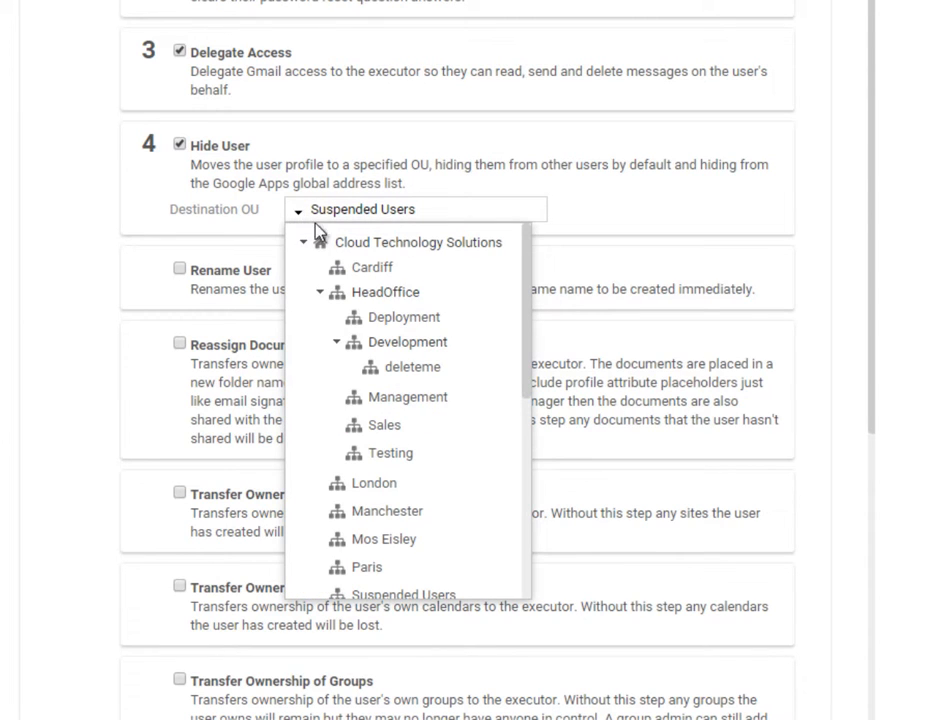
scroll(down, 3)
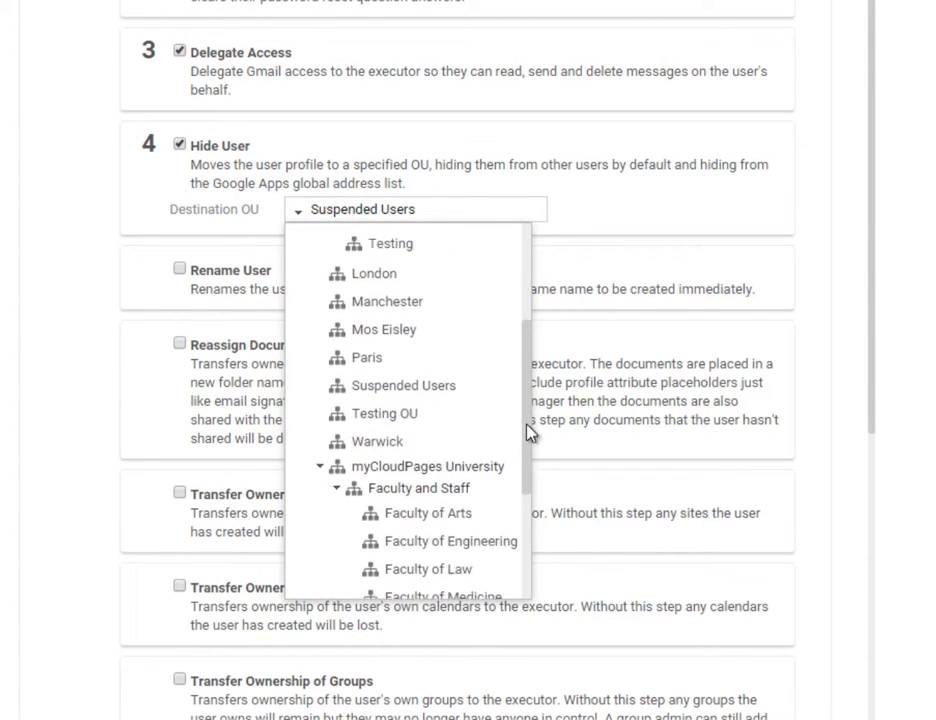
scroll(down, 3)
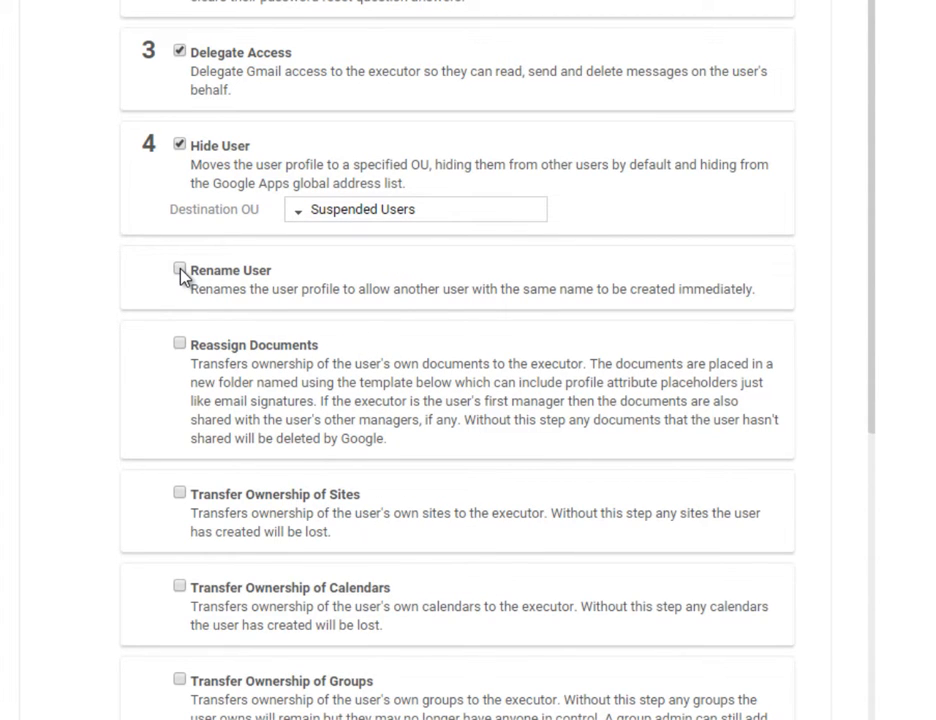
Step: Enable the Rename User and Assign Alias steps in the deprovision policy
click(180, 272)
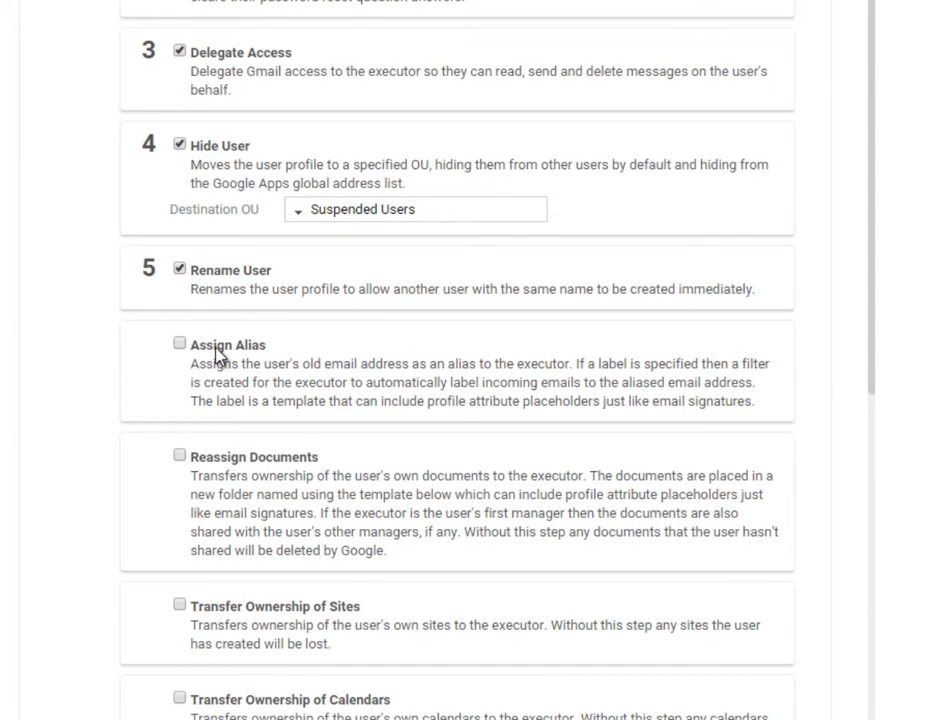
mouse_move(208, 350)
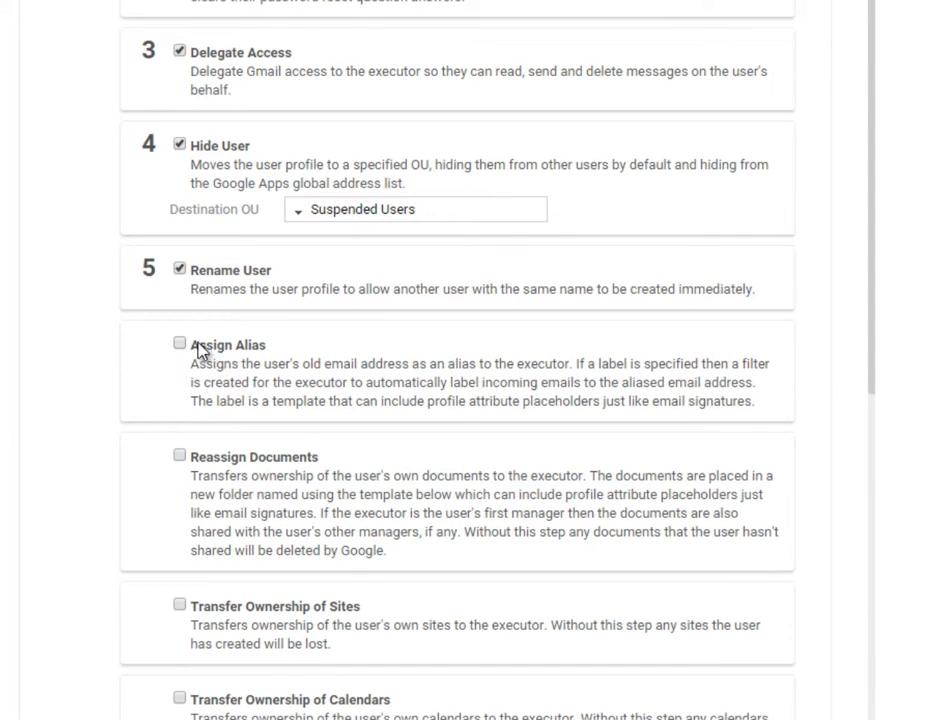
click(180, 344)
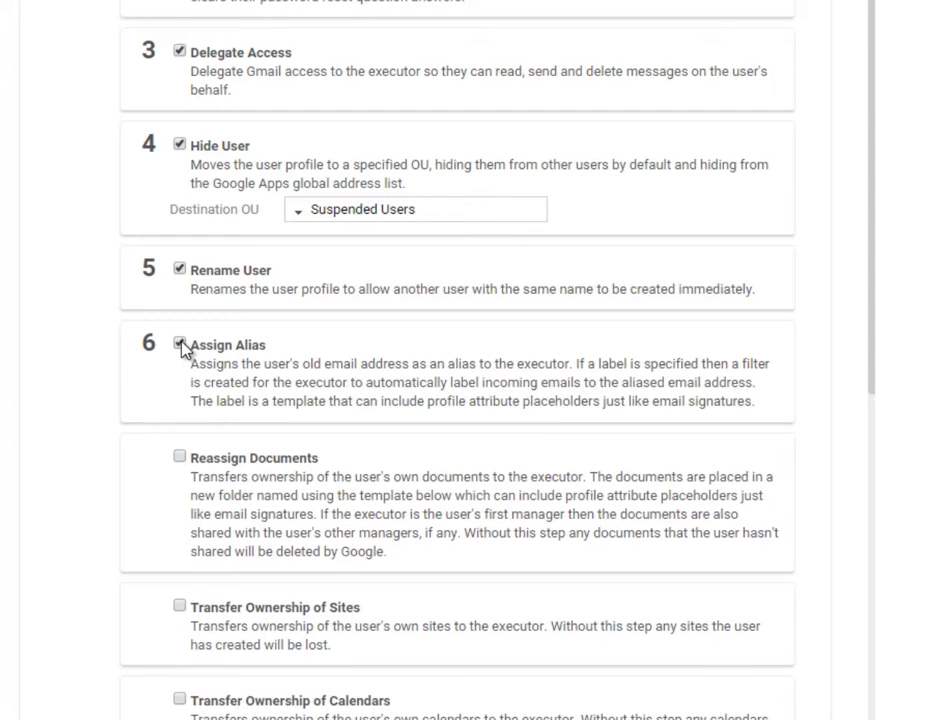
click(180, 344)
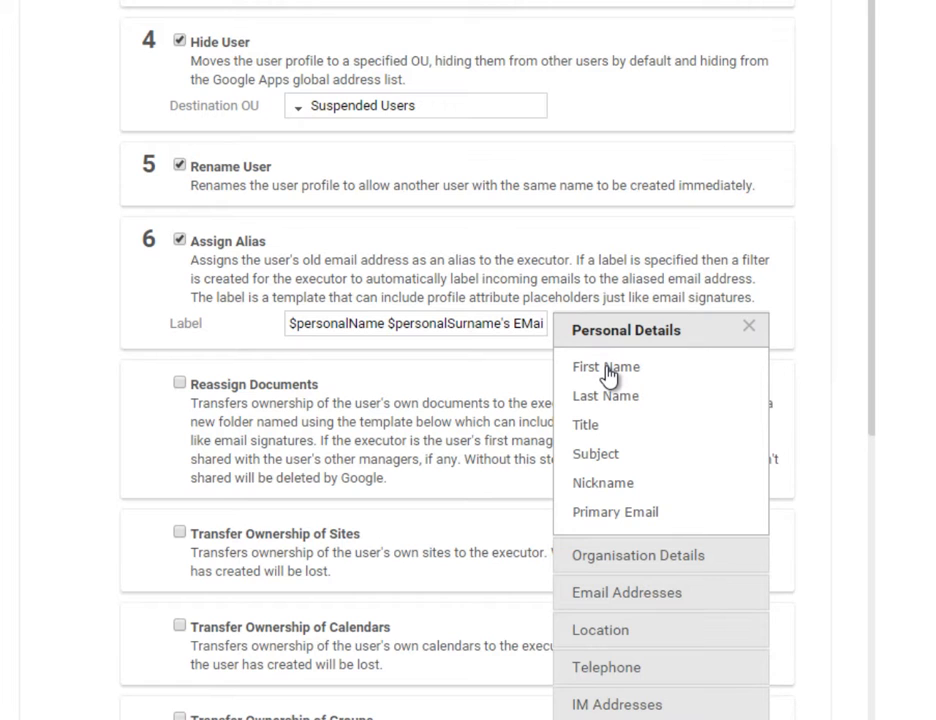
mouse_move(606, 388)
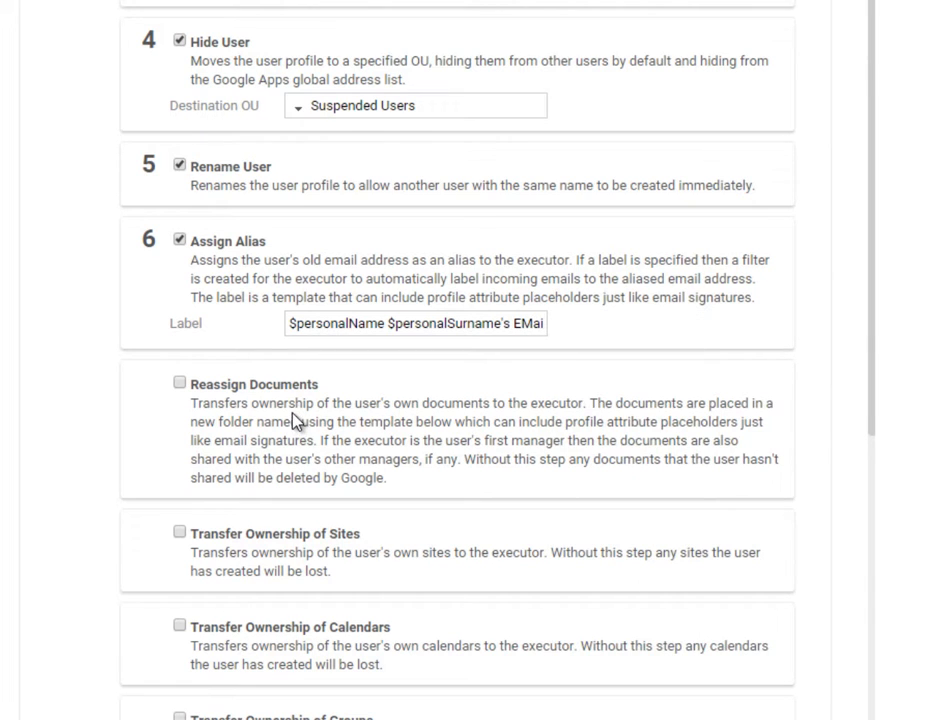
scroll(down, 3)
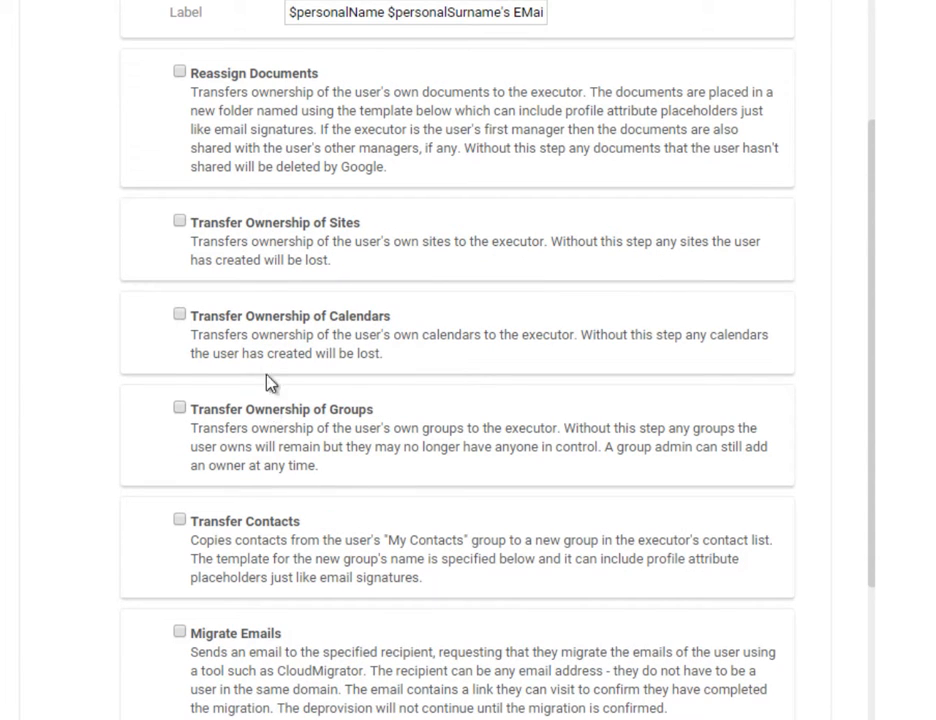
Step: Enable Reassign Documents and Transfer Ownership of Sites, Calendars and Groups steps
click(180, 72)
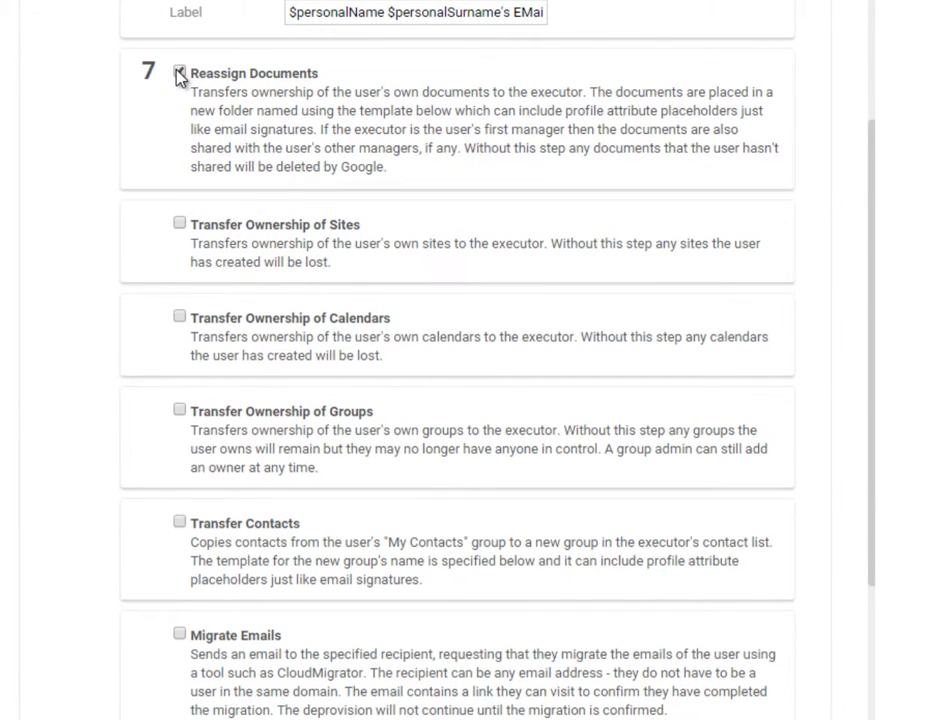
click(180, 72)
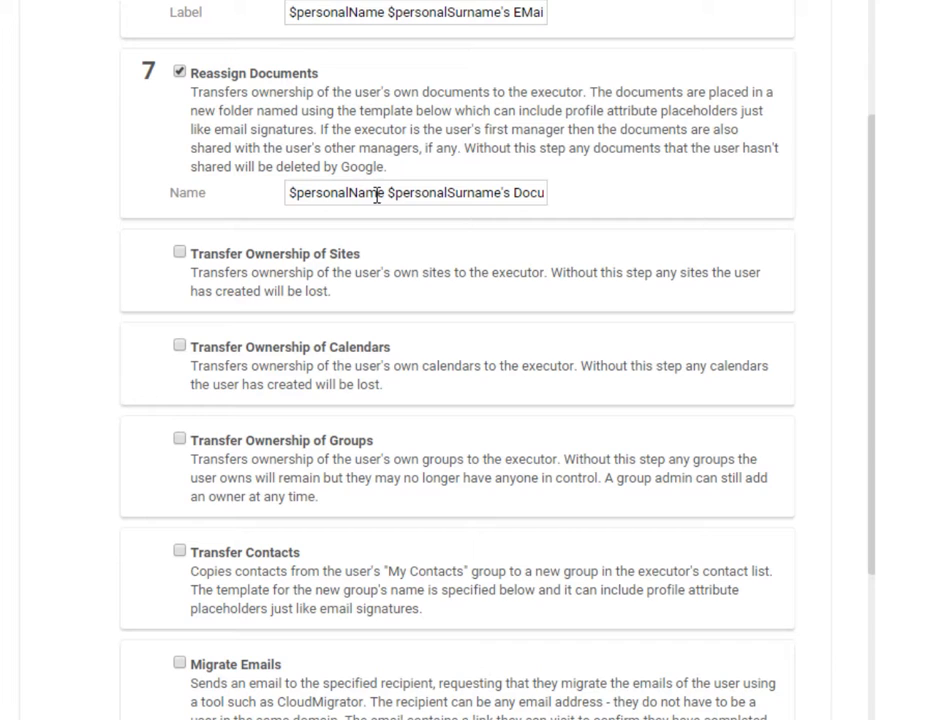
mouse_move(192, 256)
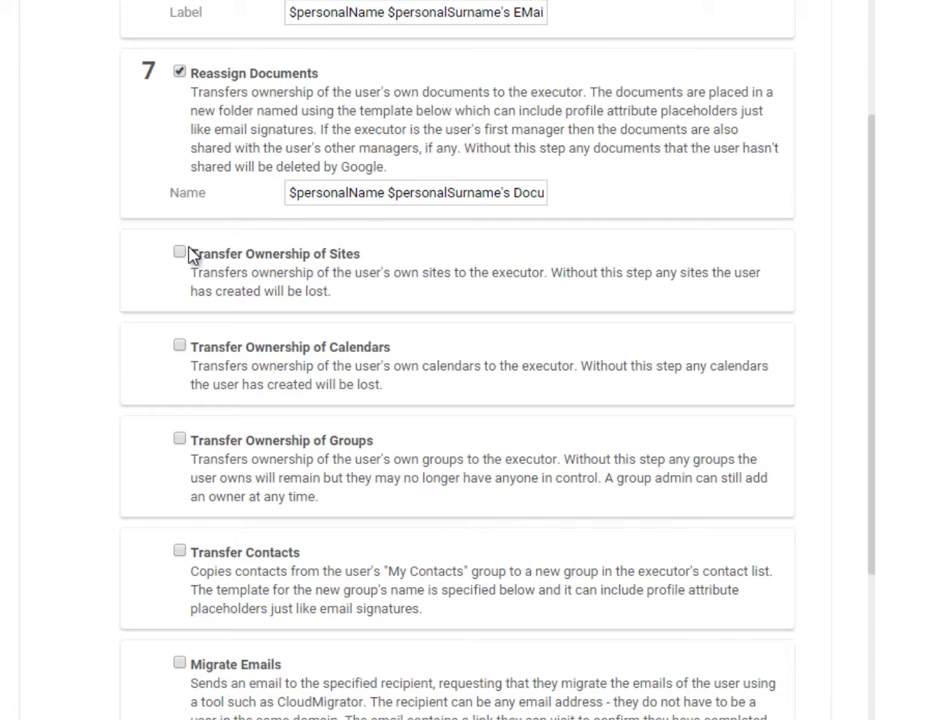
click(180, 252)
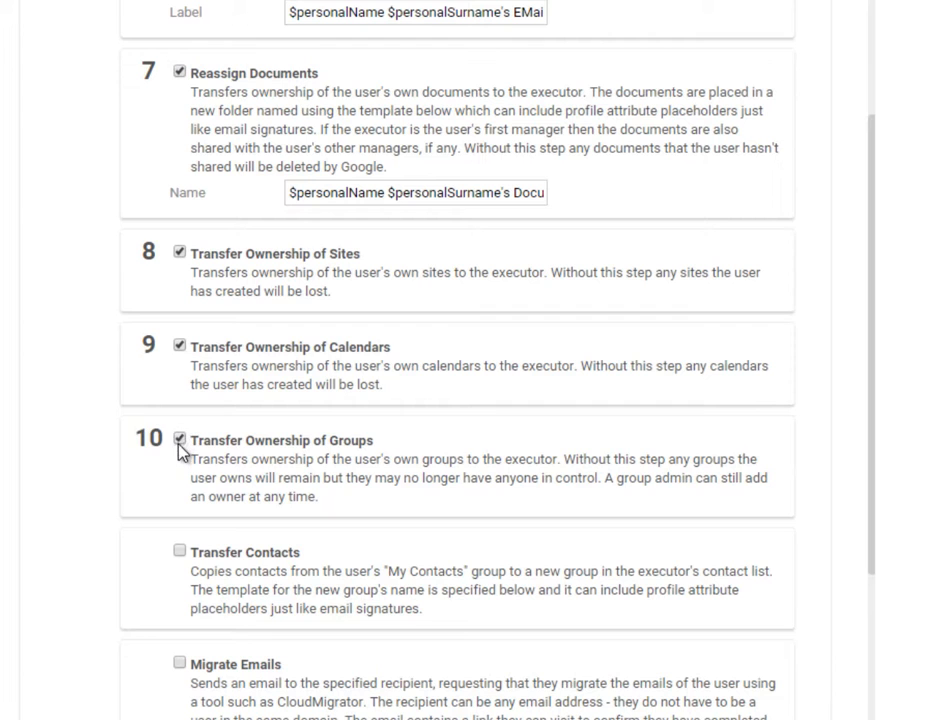
click(180, 550)
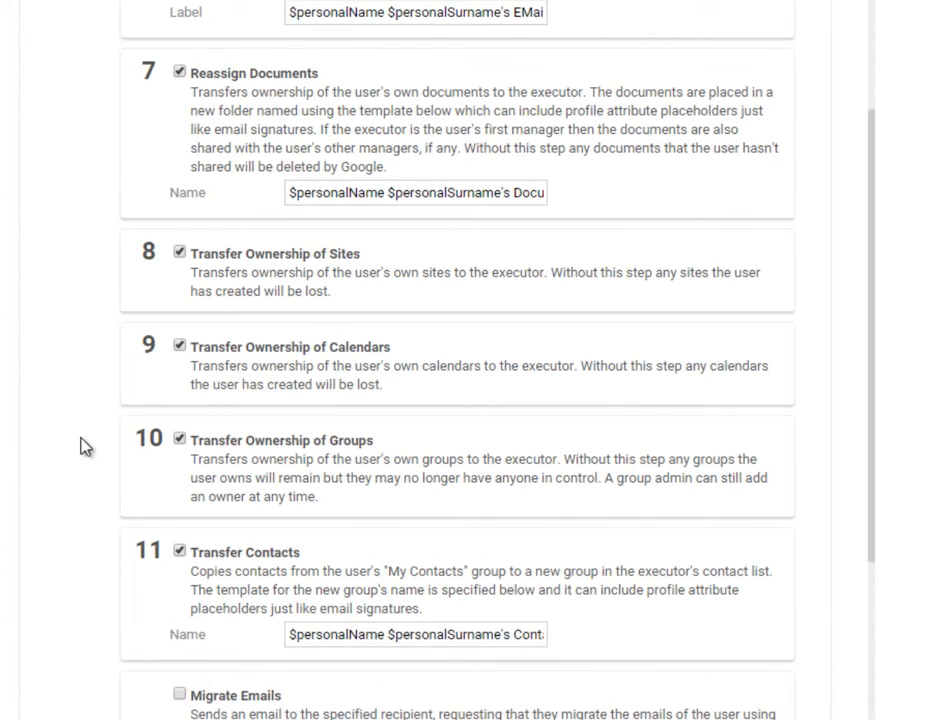
scroll(down, 3)
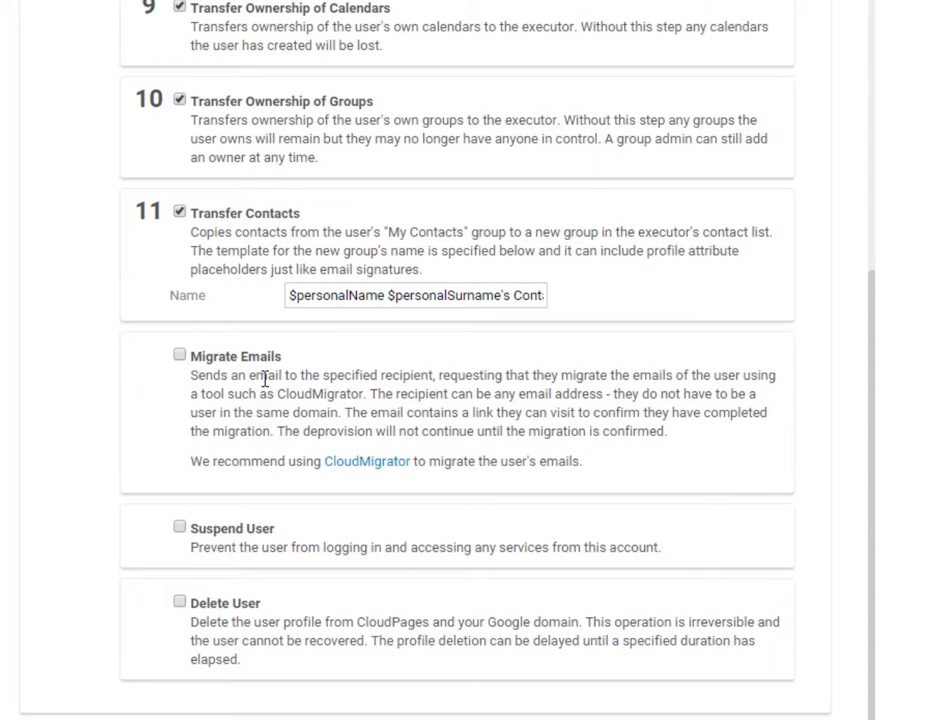
click(180, 354)
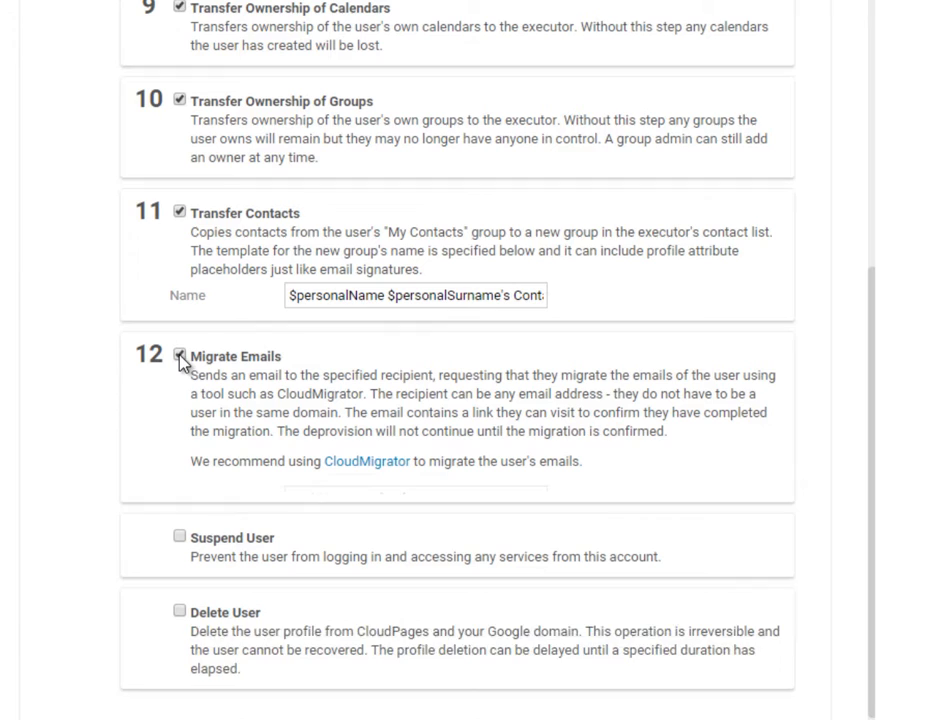
click(180, 356)
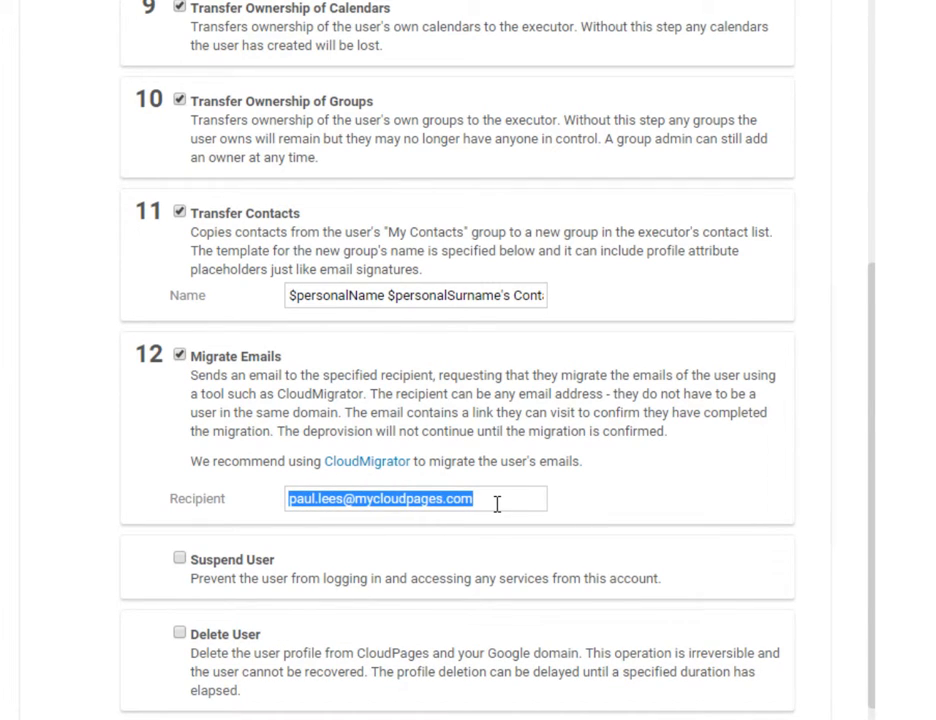
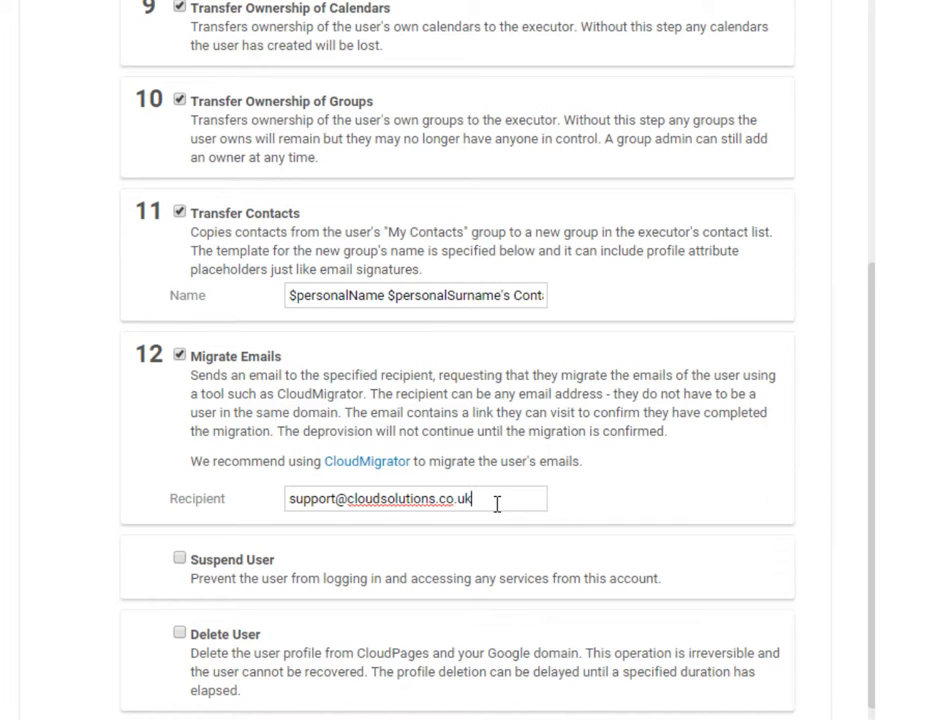
mouse_move(490, 500)
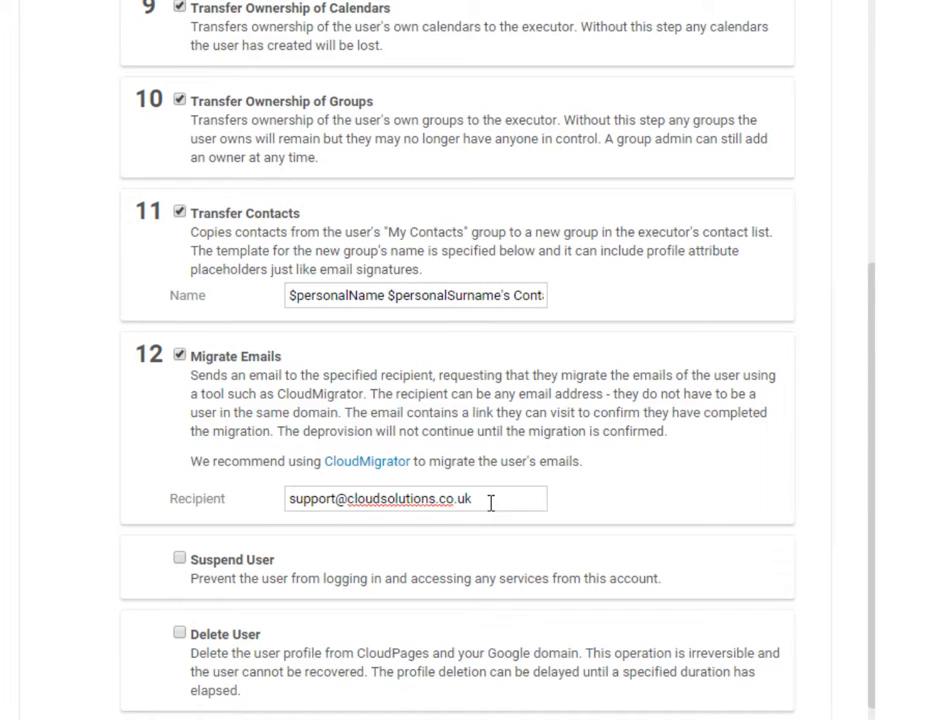
mouse_move(306, 576)
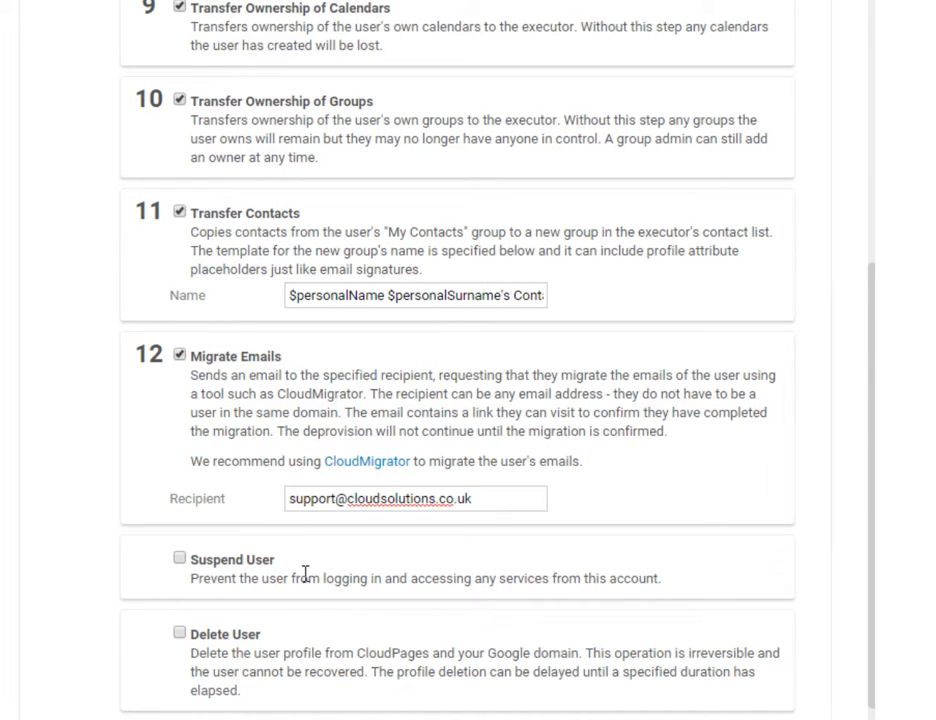
mouse_move(182, 562)
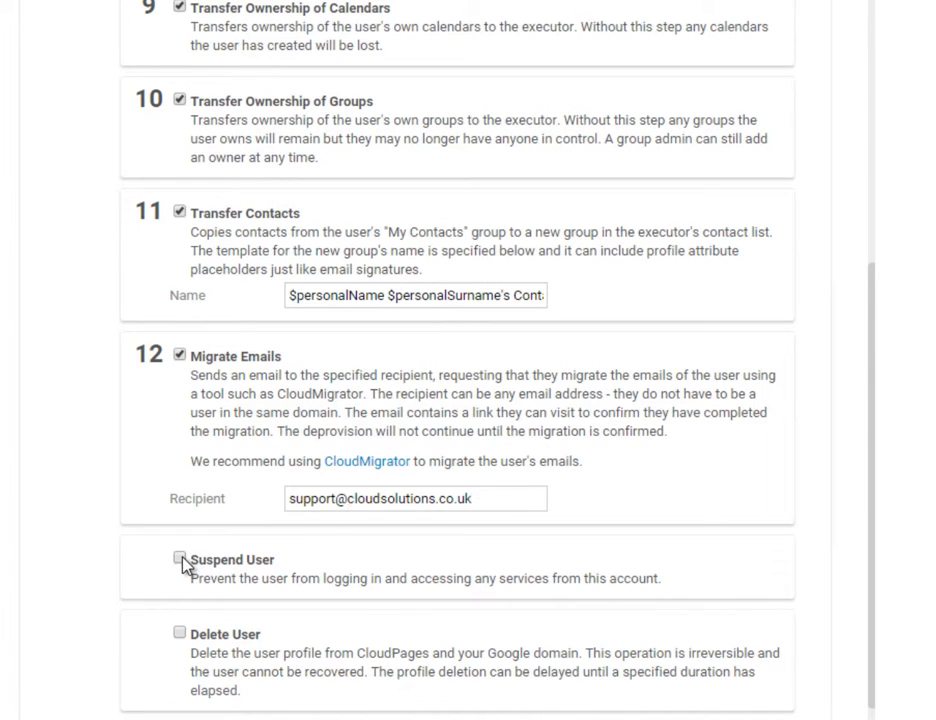
Step: Enable the Suspend User and Delete User steps
click(180, 556)
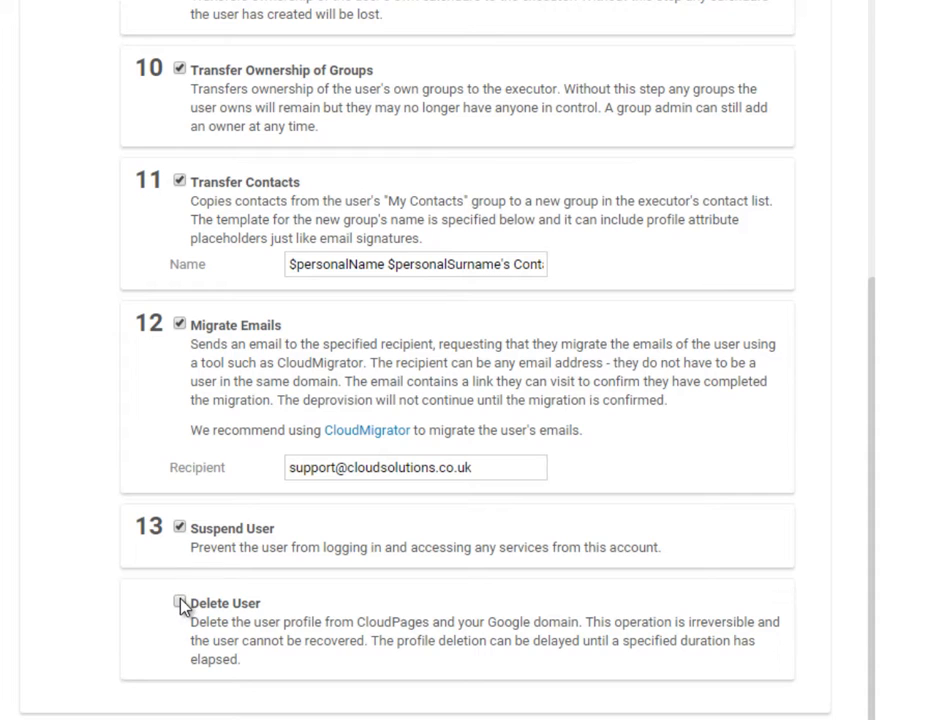
click(180, 600)
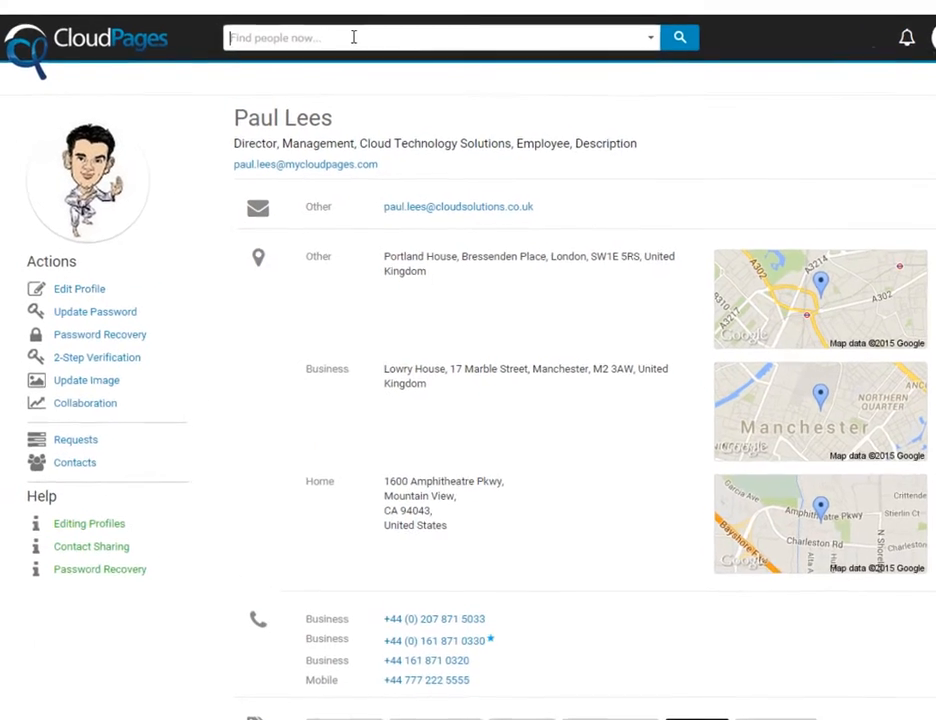
text(alex)
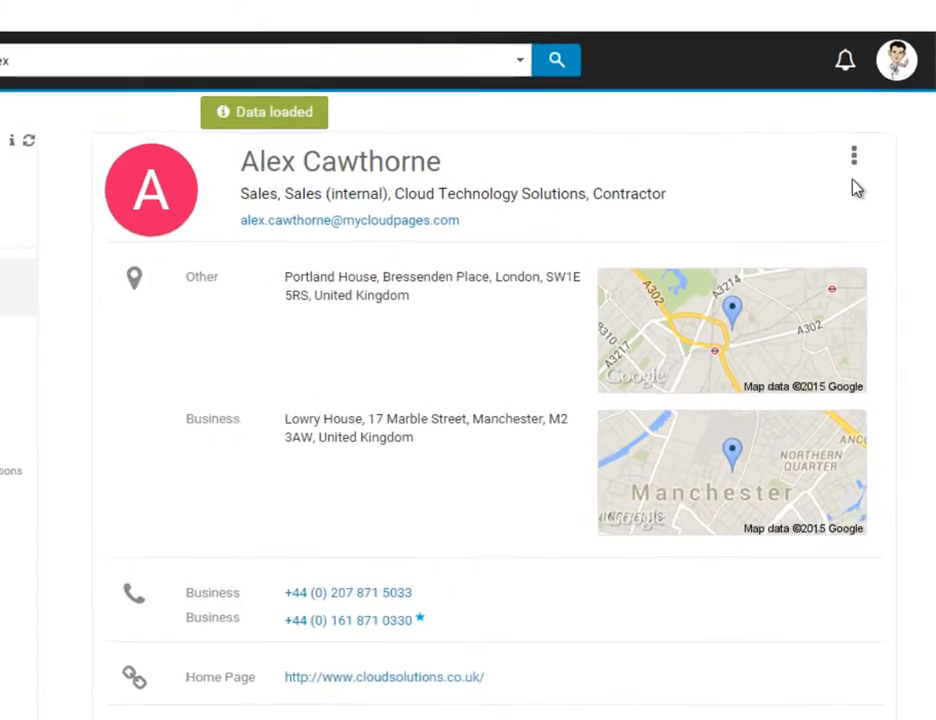
click(852, 156)
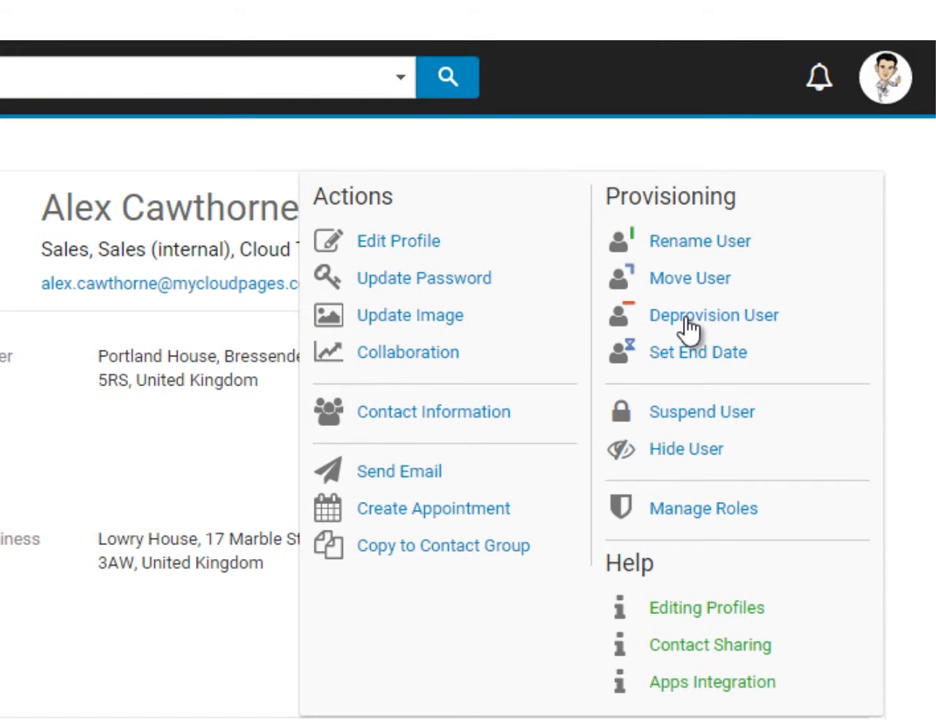
click(714, 316)
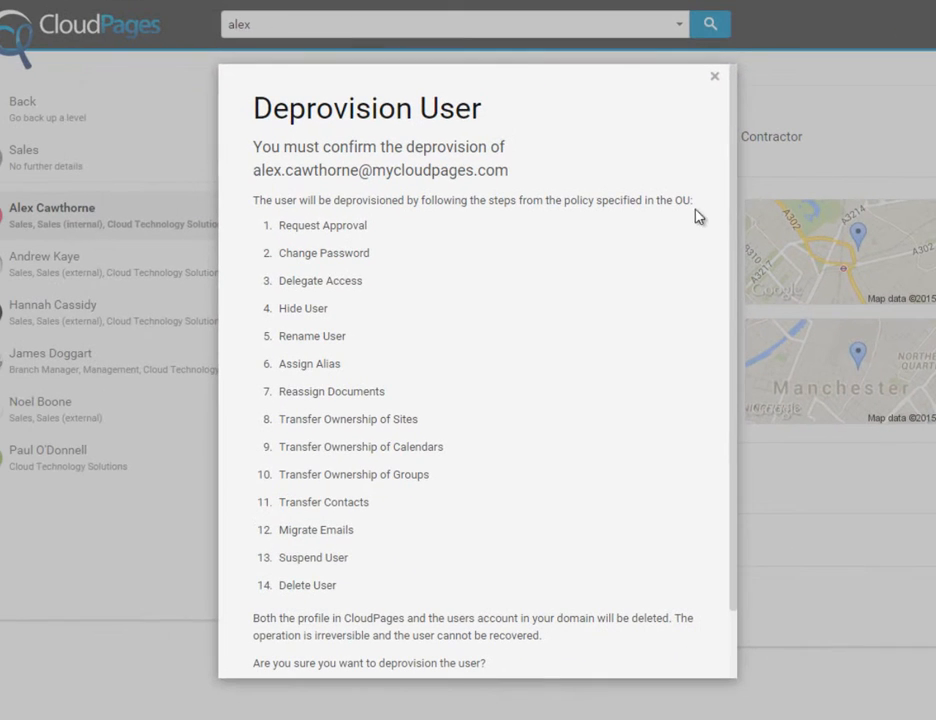
mouse_move(306, 422)
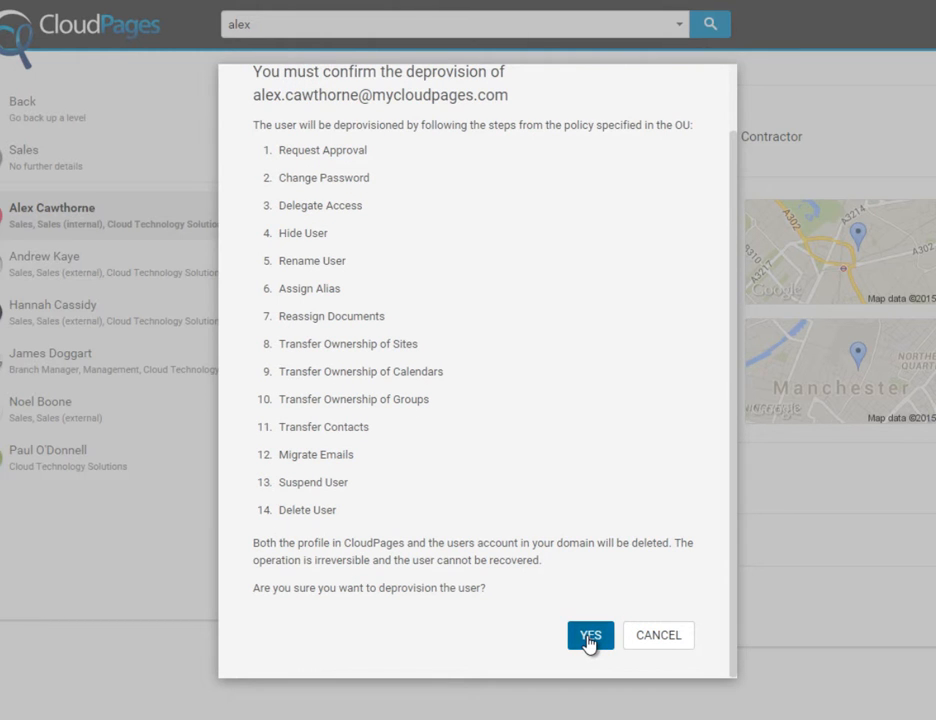
click(590, 636)
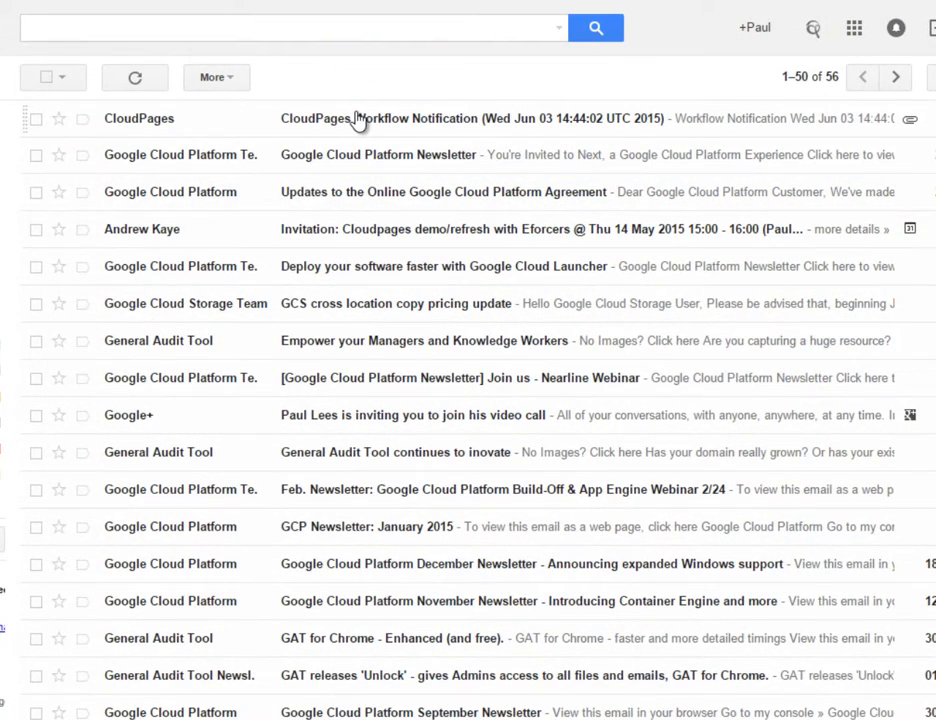
Step: Read the CloudPages Workflow Notification email and follow its approval request link
click(380, 118)
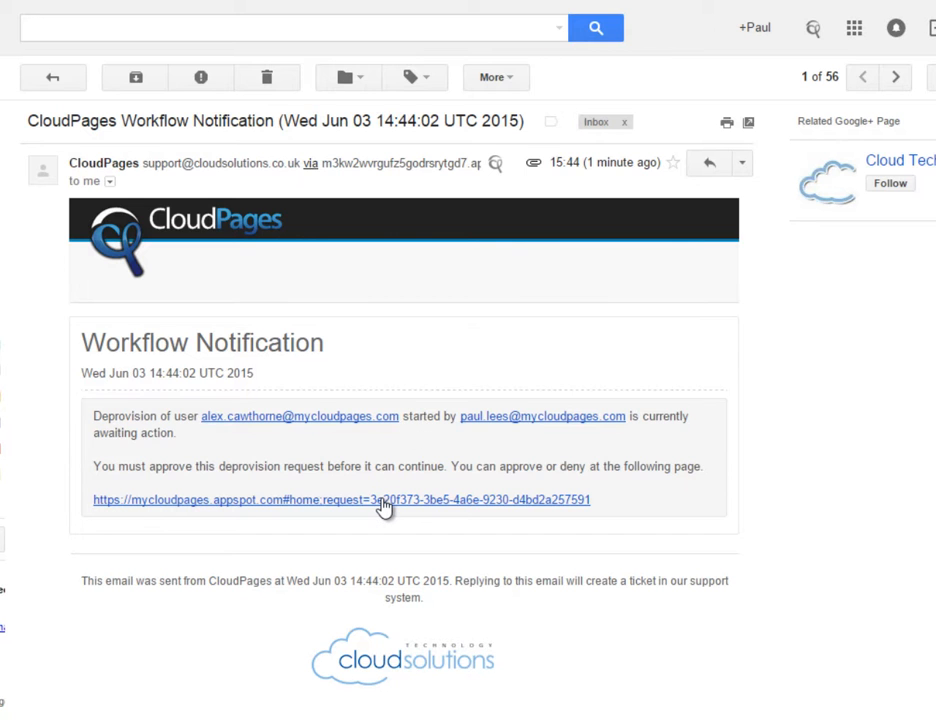
click(340, 500)
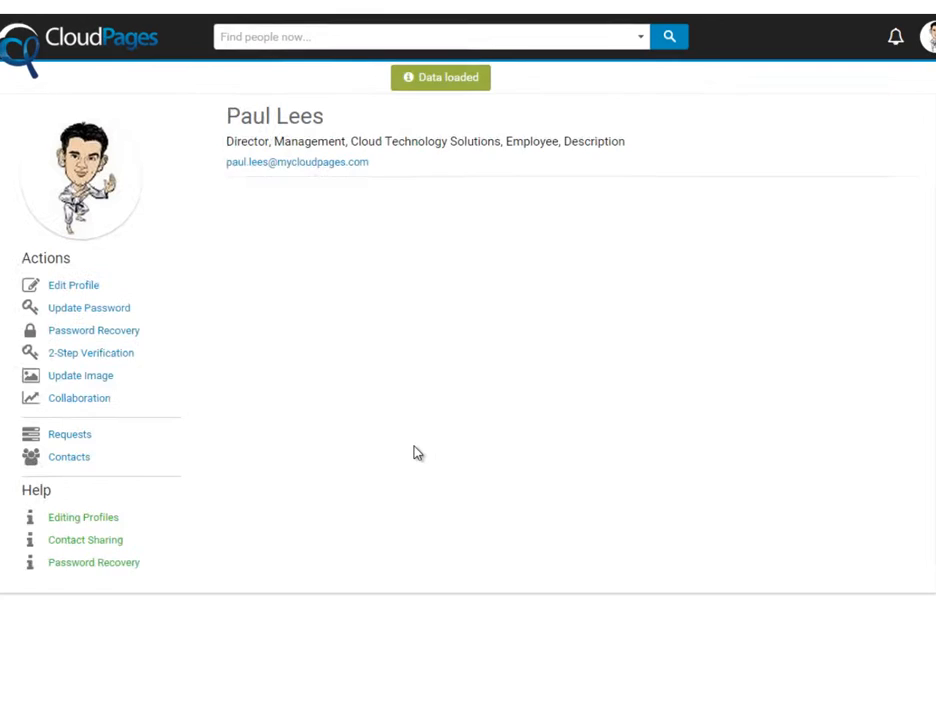
click(70, 432)
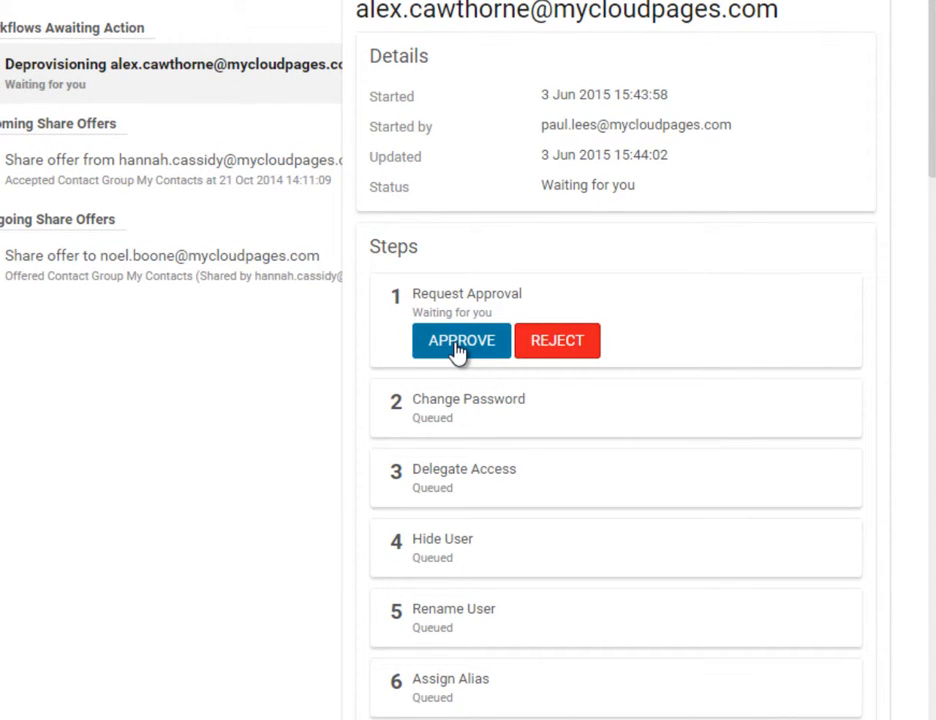
click(460, 340)
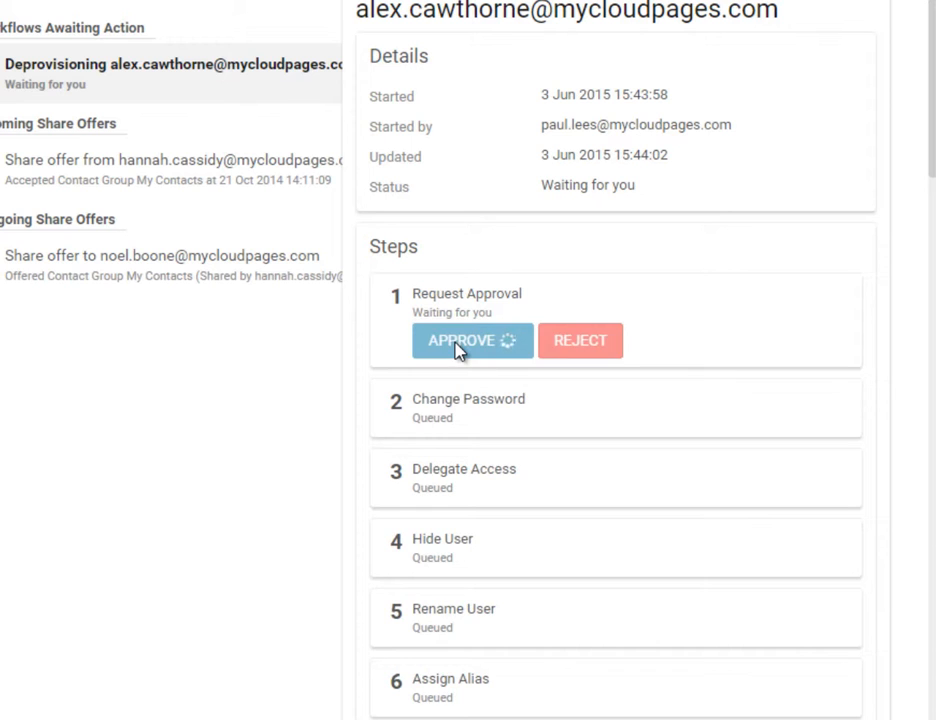
click(472, 340)
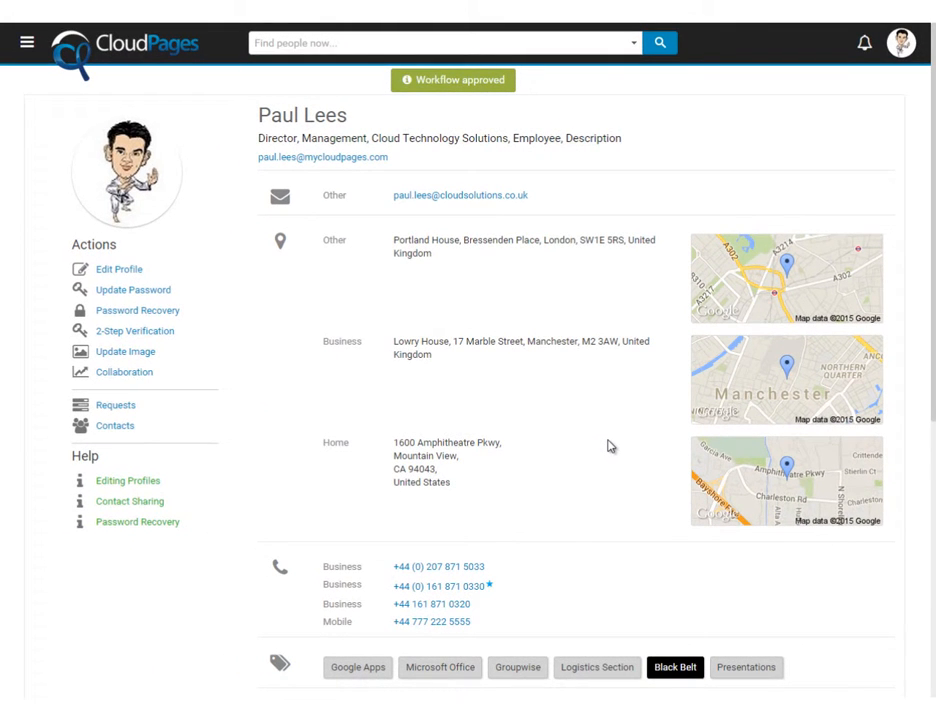
click(864, 44)
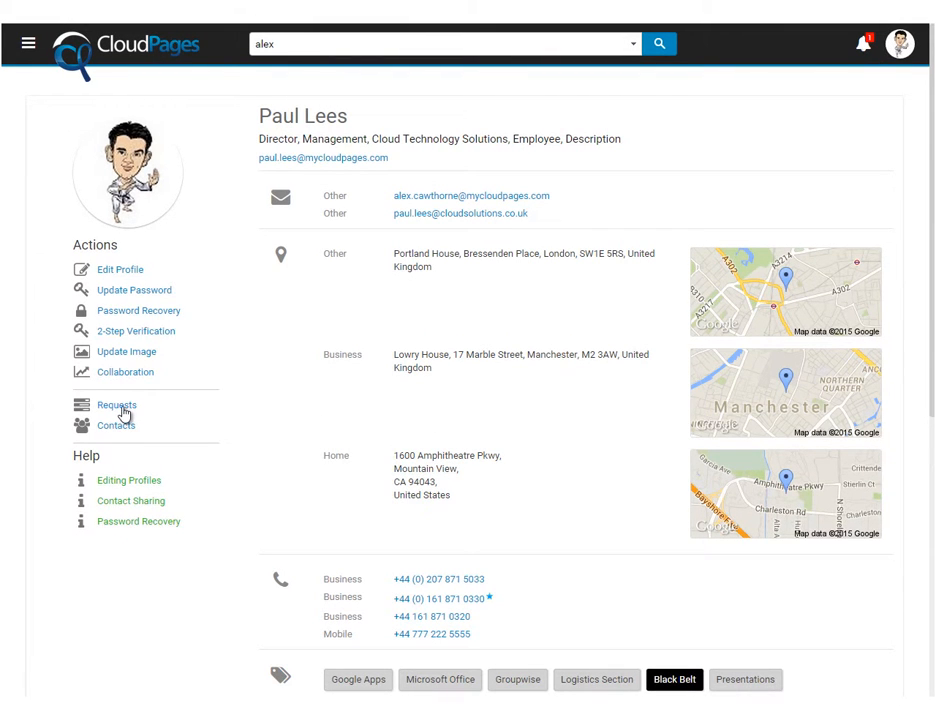
Step: Review the Deprovisioning workflow: steps 1–13 succeeded, Delete User waiting until 3 Jul 2015
click(116, 404)
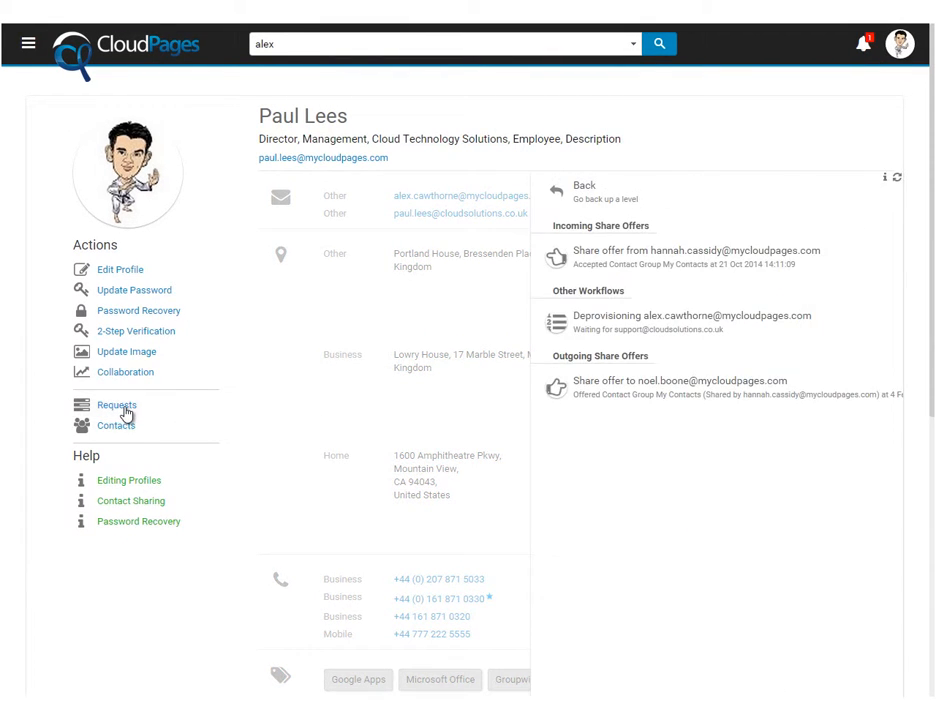
scroll(down, 3)
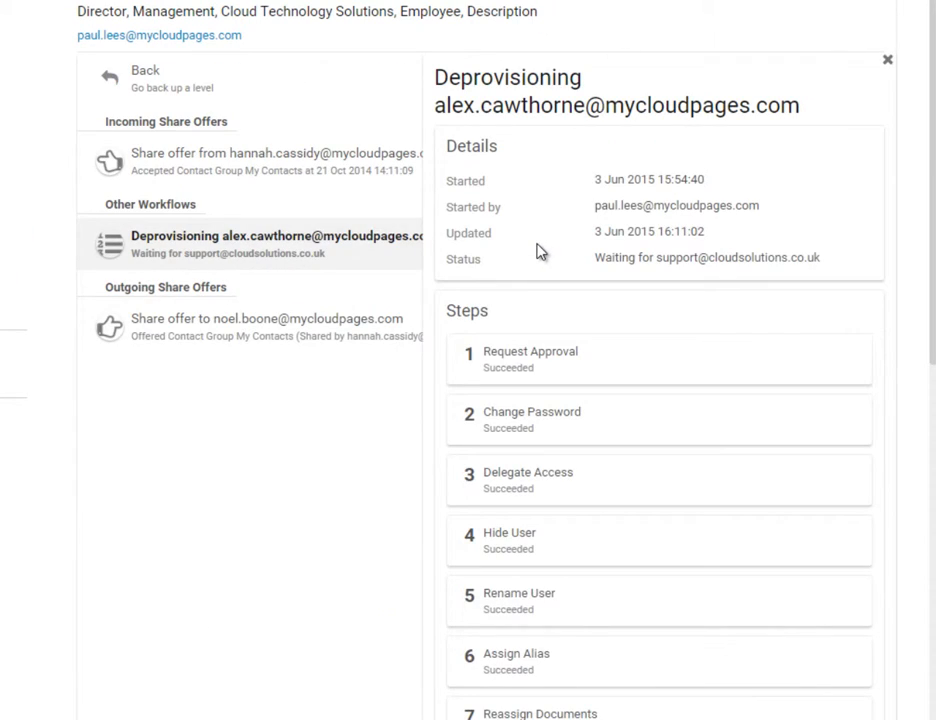
scroll(down, 3)
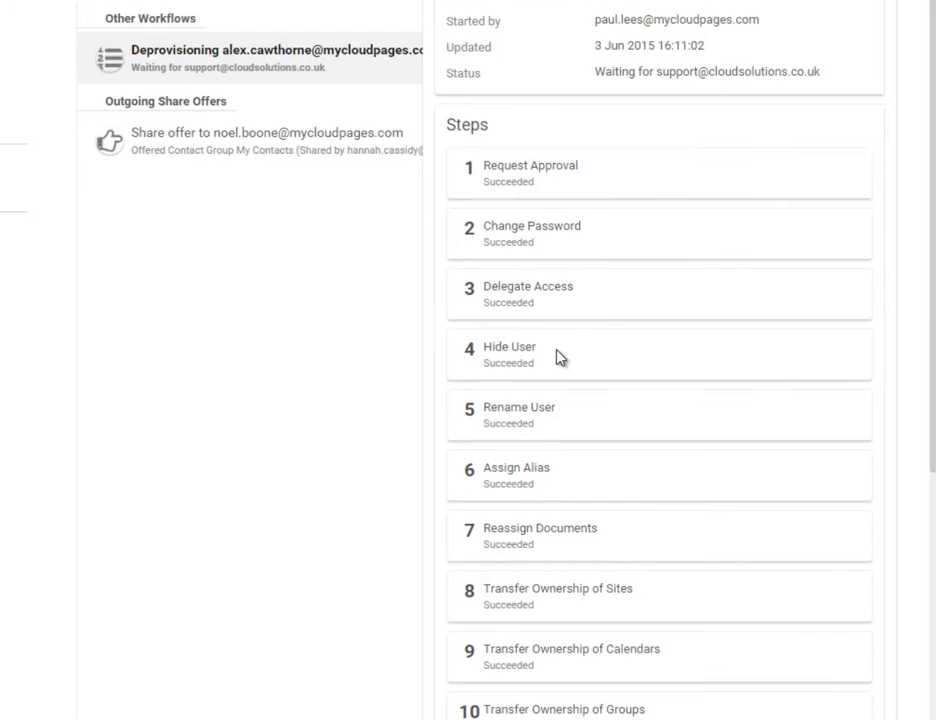
scroll(down, 3)
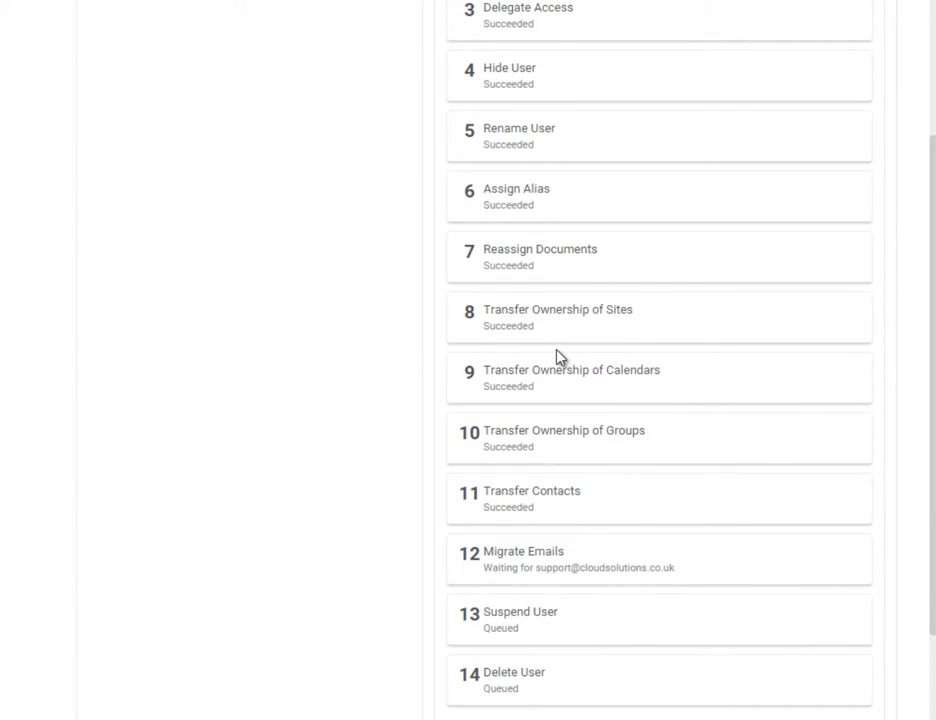
scroll(down, 3)
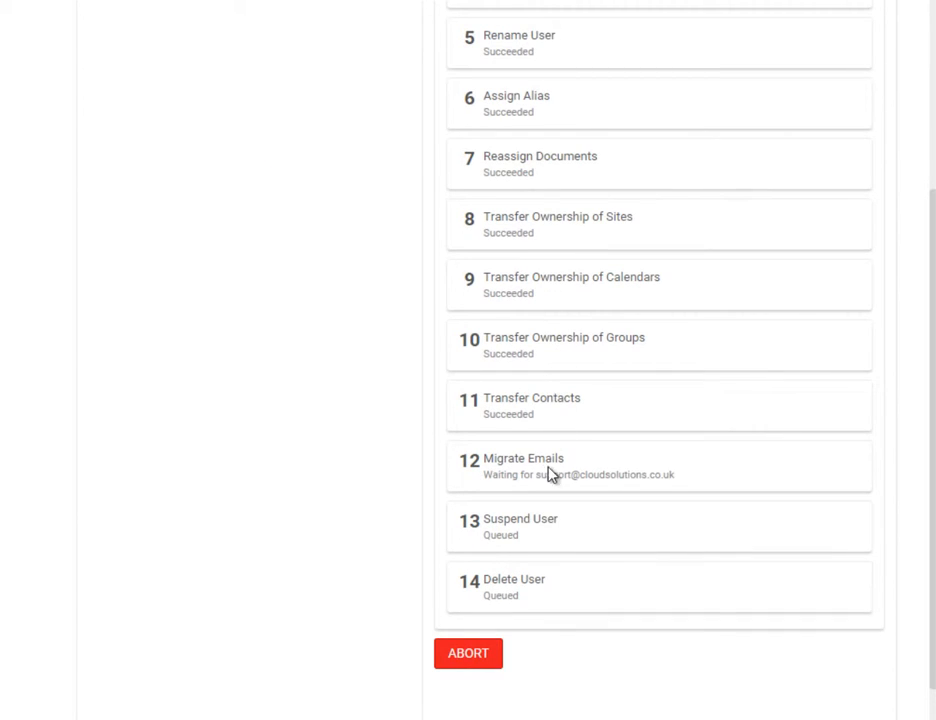
mouse_move(540, 472)
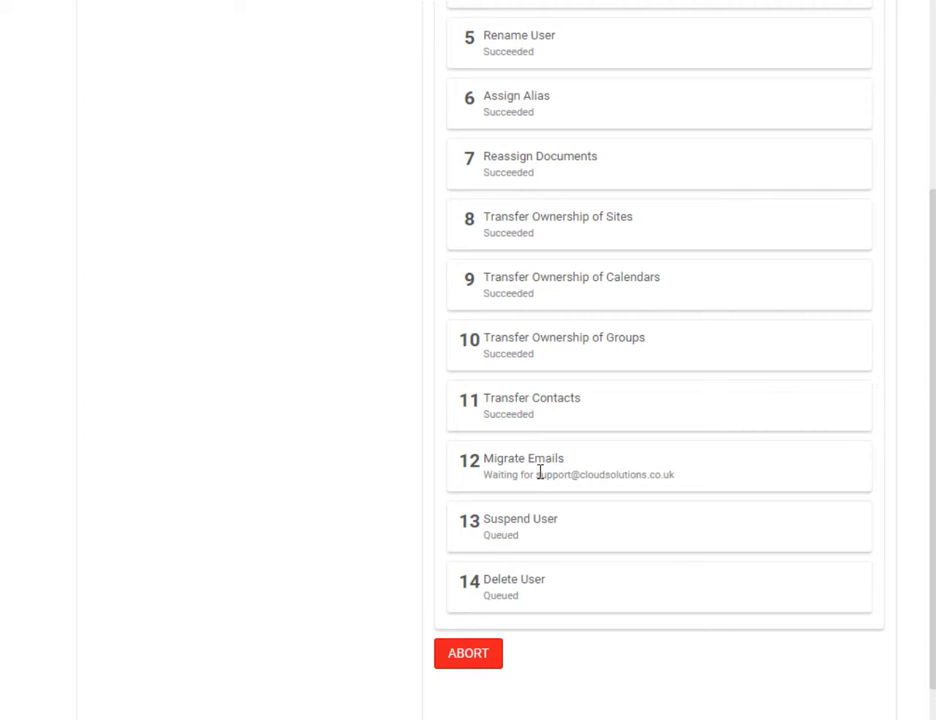
mouse_move(628, 472)
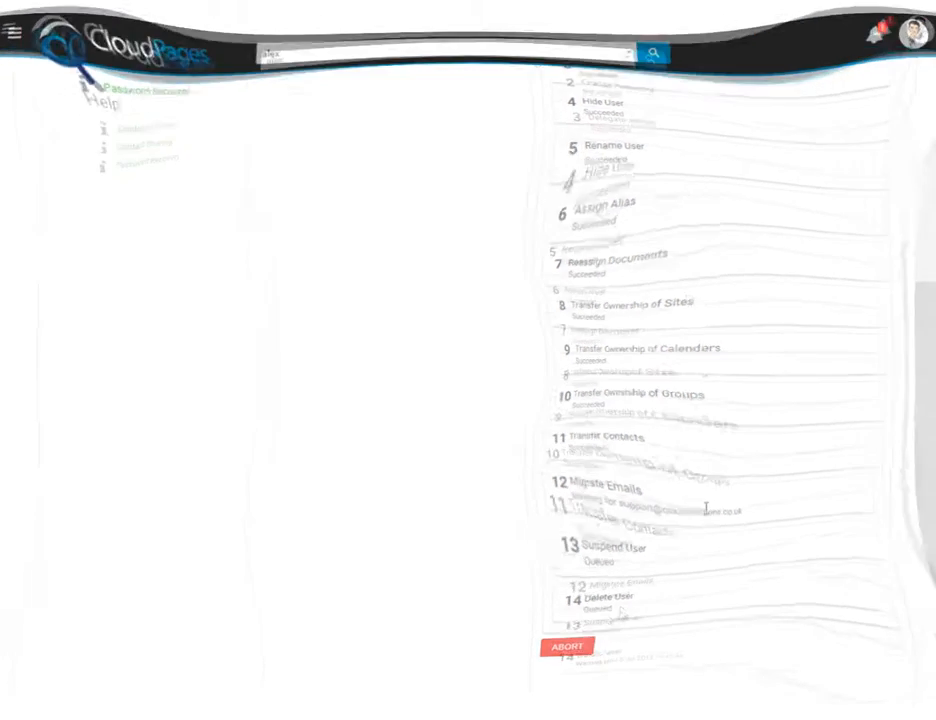
scroll(down, 3)
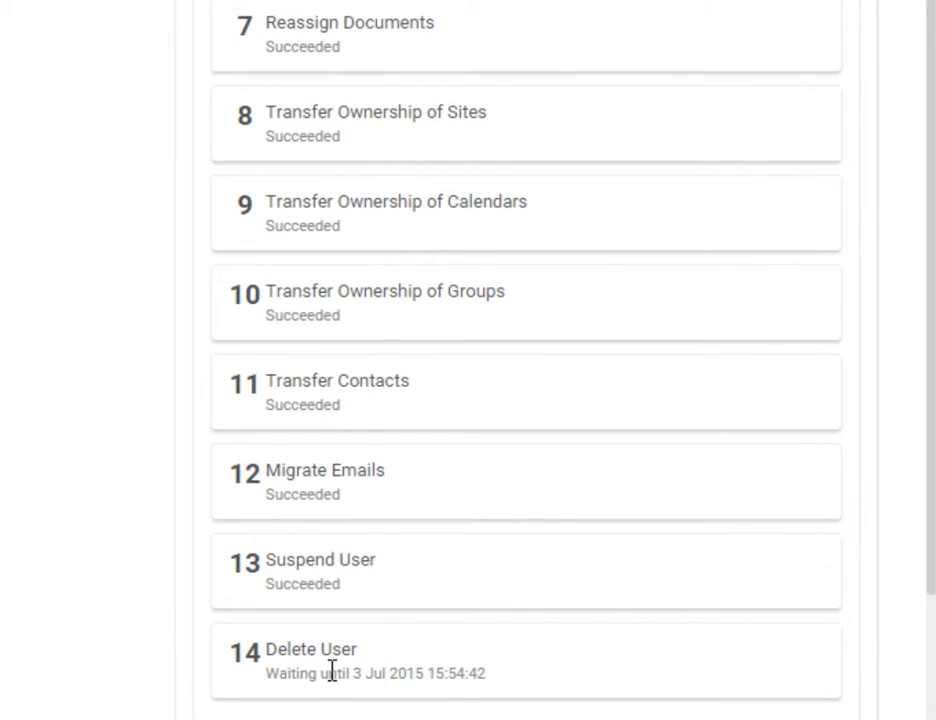
mouse_move(492, 684)
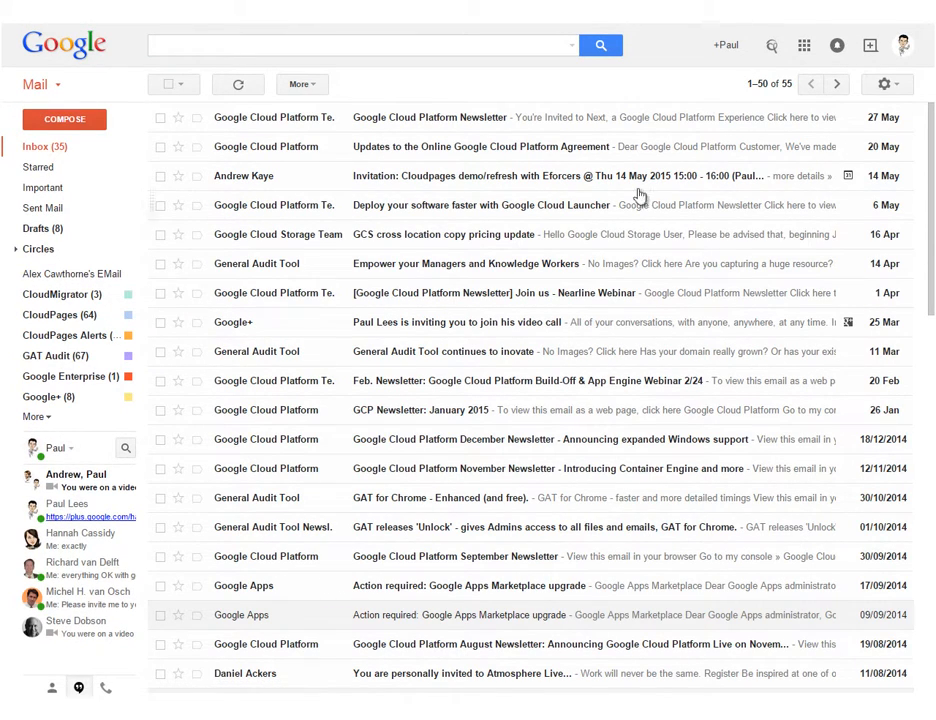
Step: Show Gmail's Filters settings, listing the filter labelling mail sent to the deprovisioned user
click(884, 84)
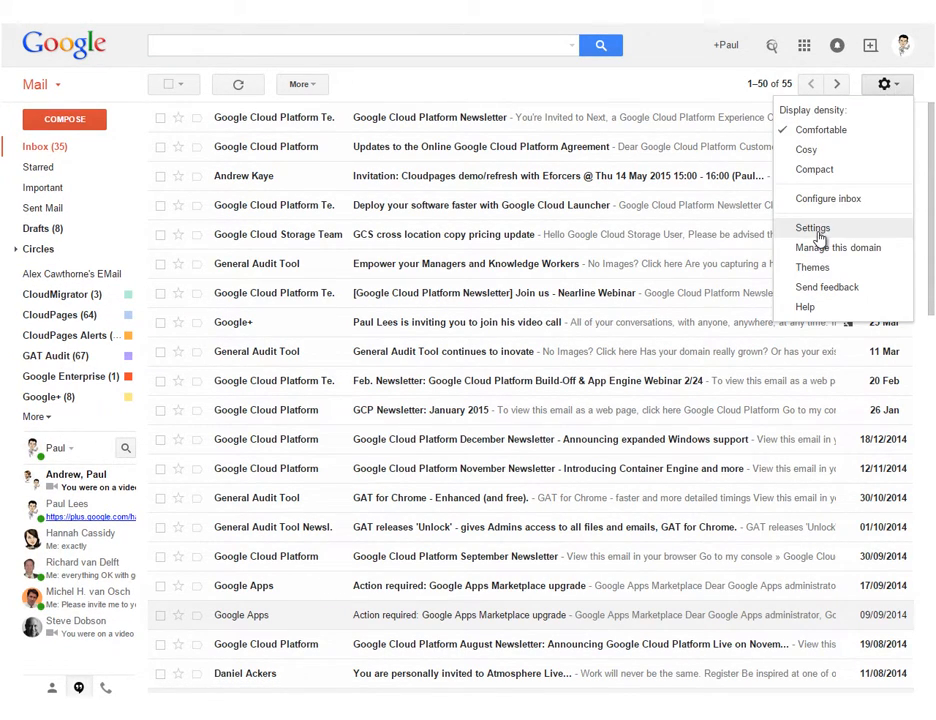
click(812, 228)
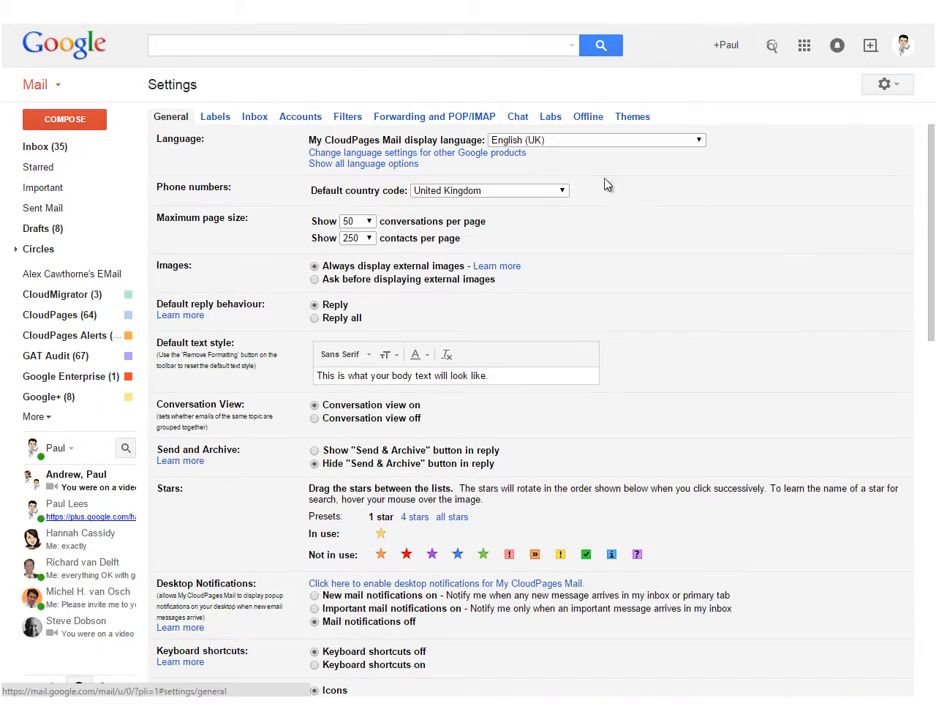
click(348, 116)
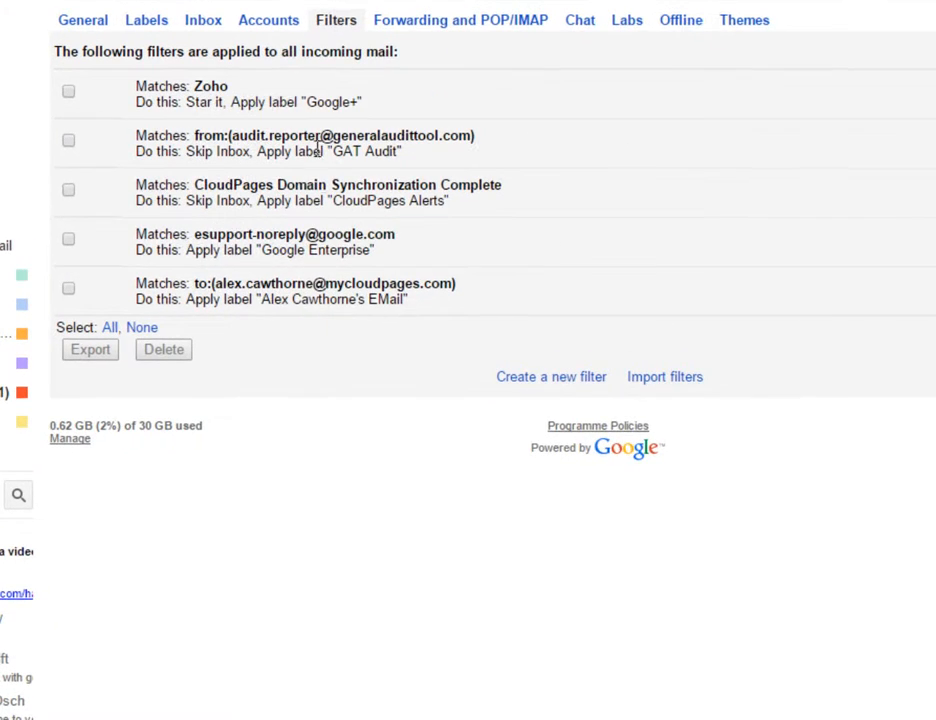
mouse_move(304, 300)
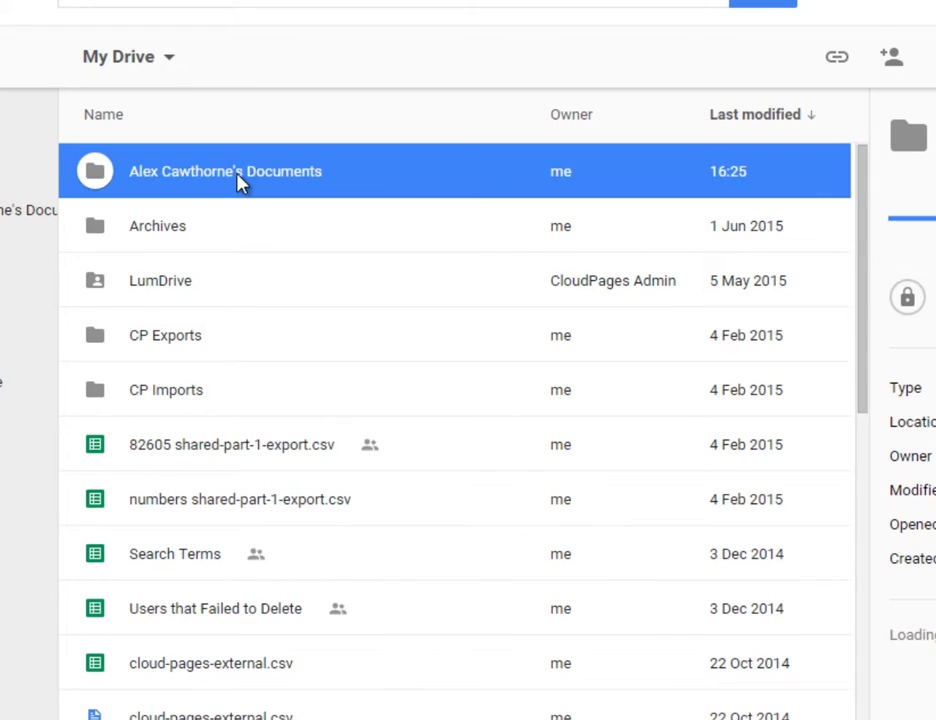
double_click(224, 172)
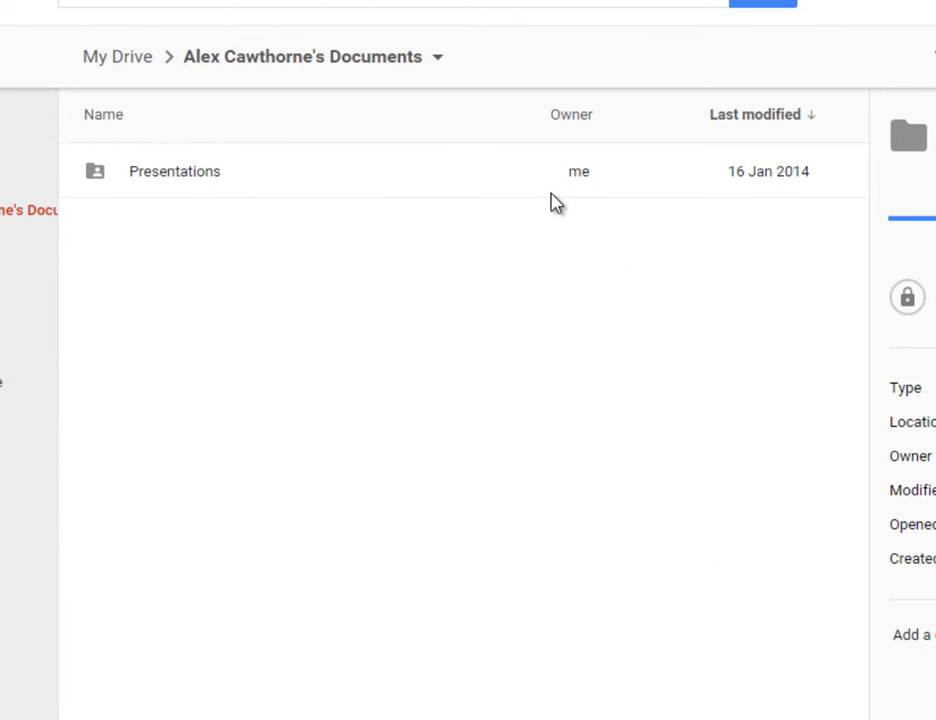
mouse_move(582, 178)
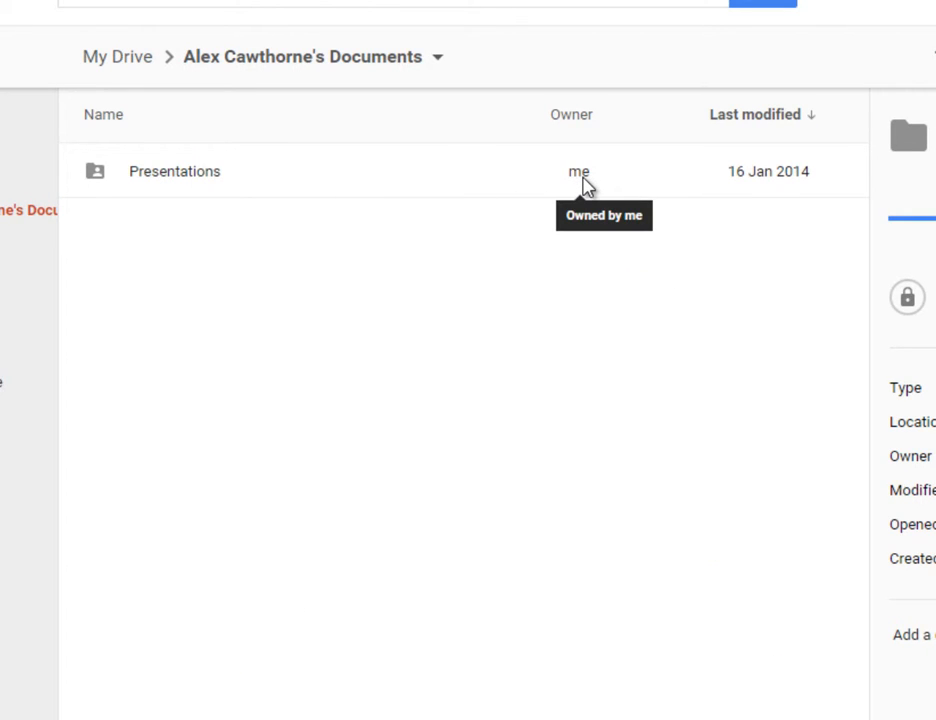